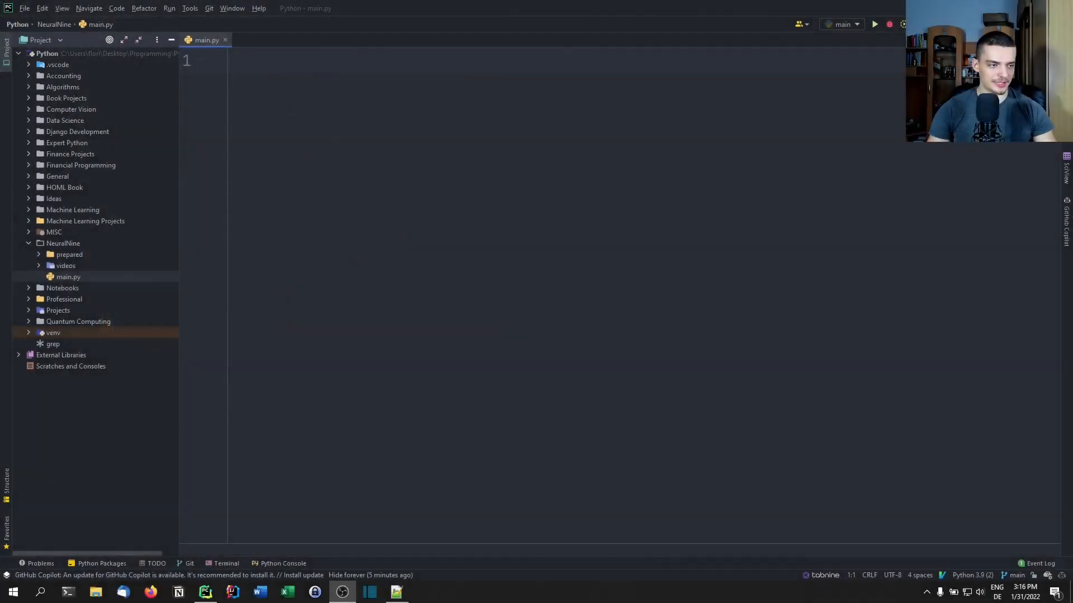
# Step: In main.py, read x and y with int(input("Enter first number:")) and print x+y
pyautogui.click(236, 61)
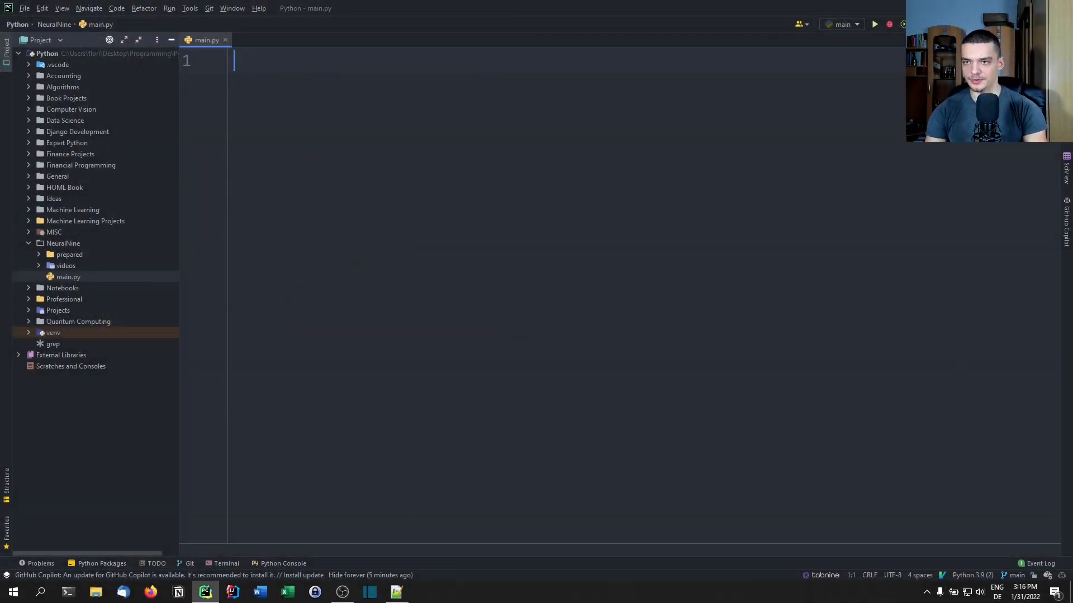
pyautogui.write('x =')
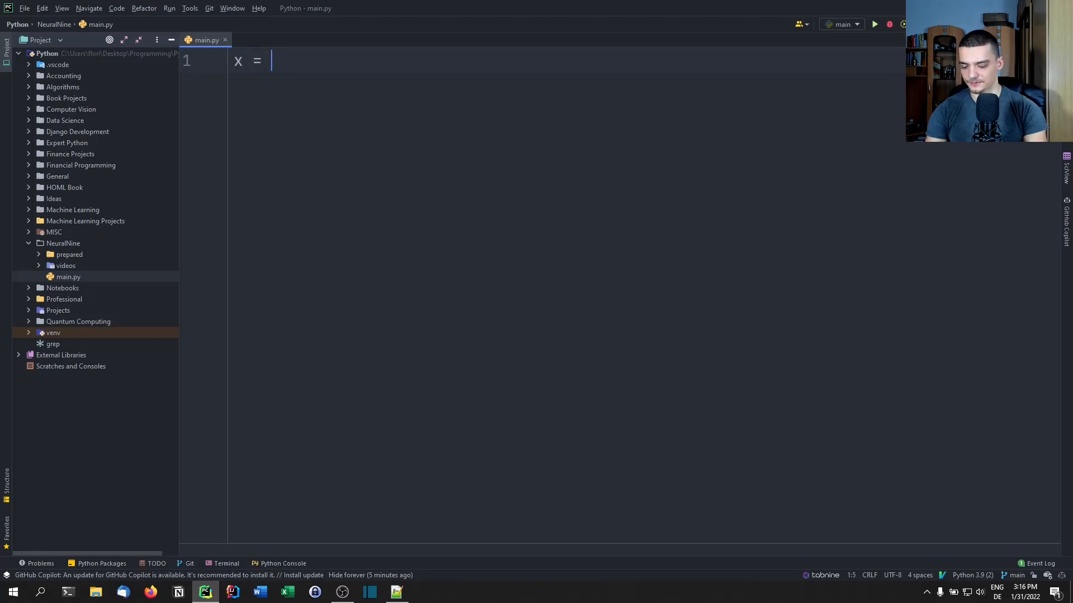
pyautogui.write('int(input("Enter th')
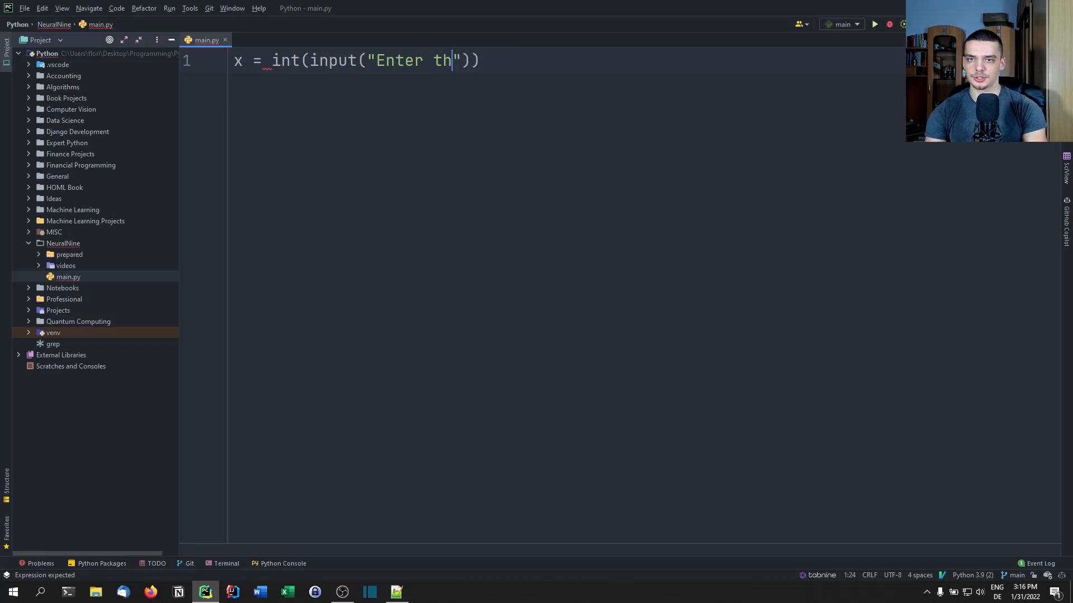
pyautogui.write('e first number:')
pyautogui.write(':w')
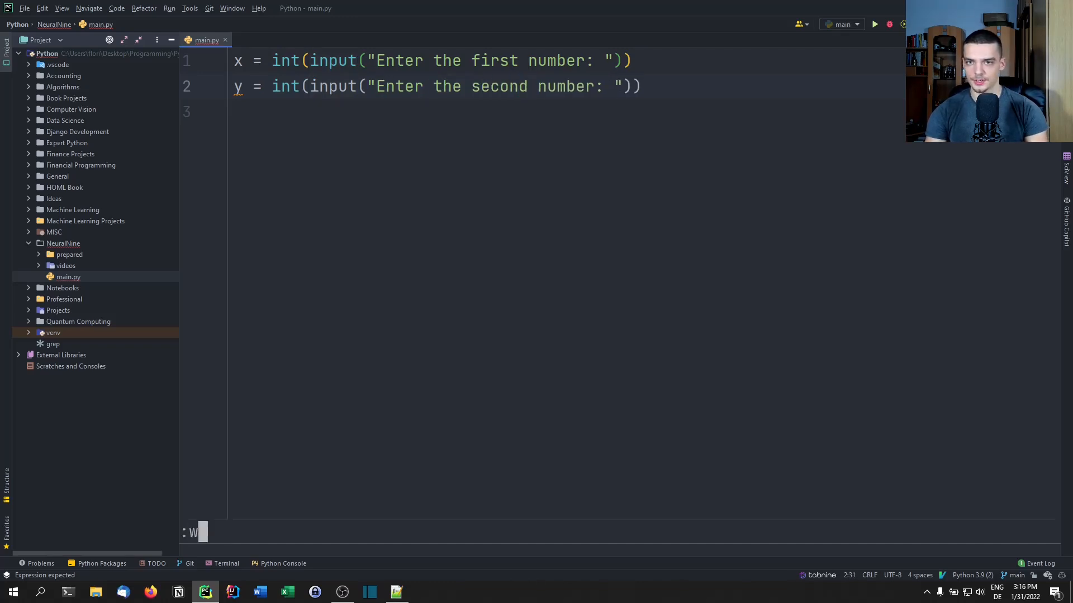
pyautogui.write('p')
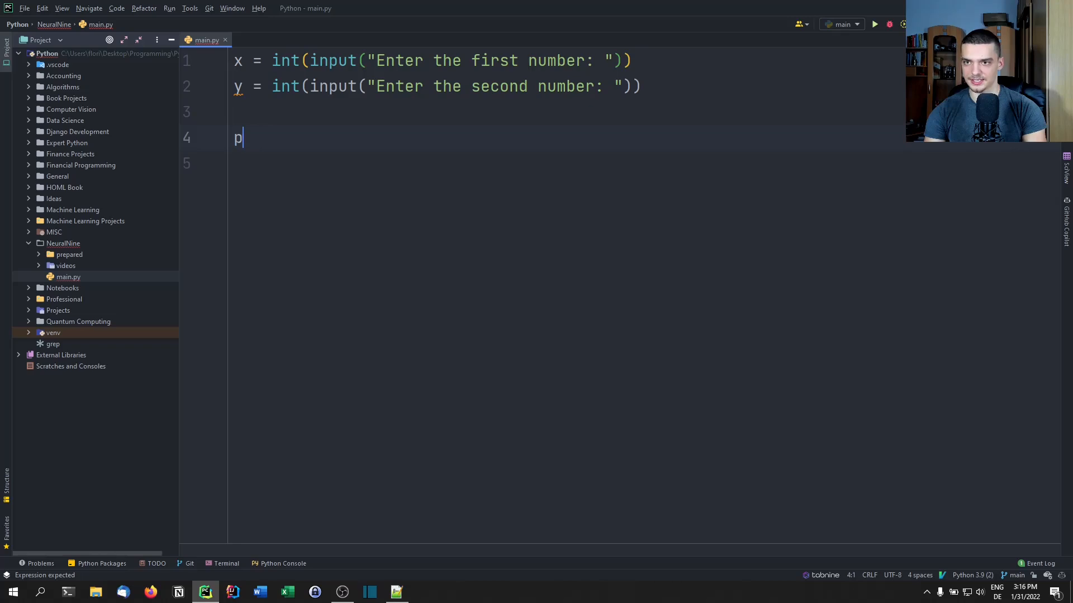
pyautogui.write('rint(x+')
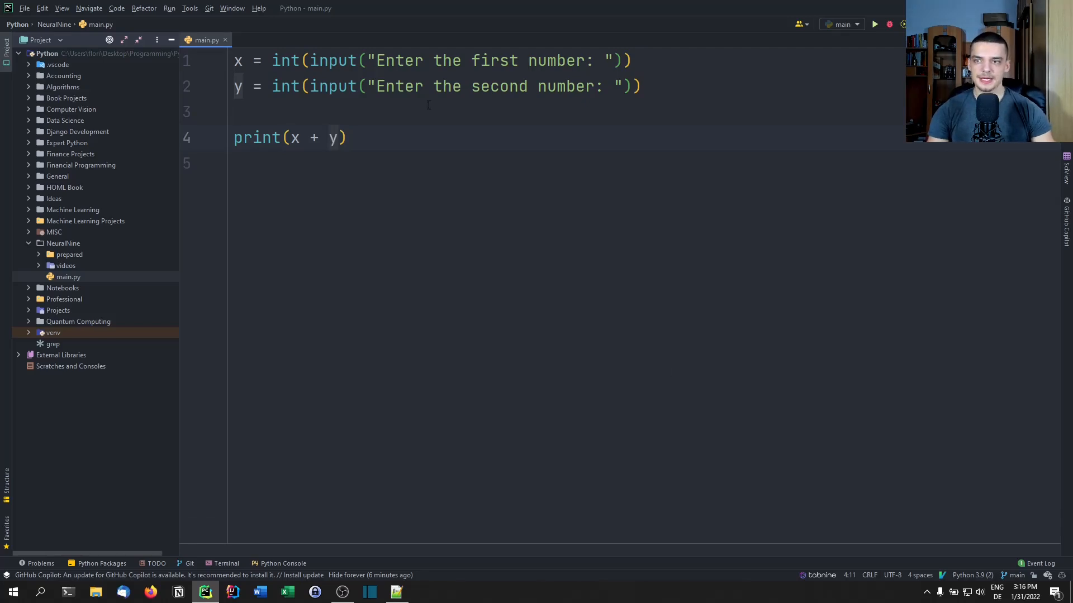
# Step: Run the addition script and enter 20 and 30 in the console
pyautogui.click(875, 24)
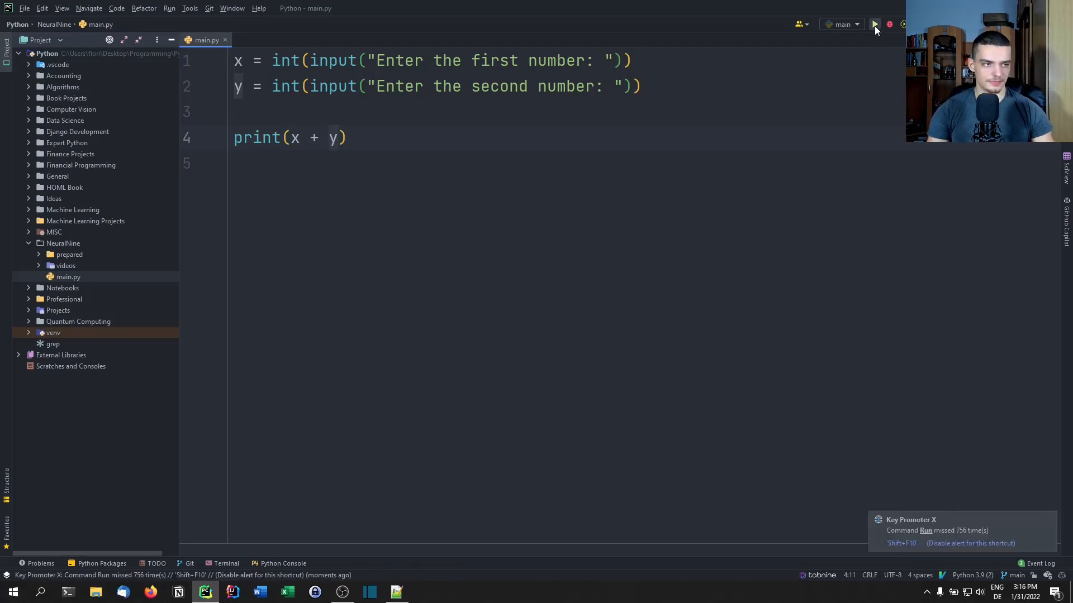
pyautogui.click(874, 24)
pyautogui.write('20')
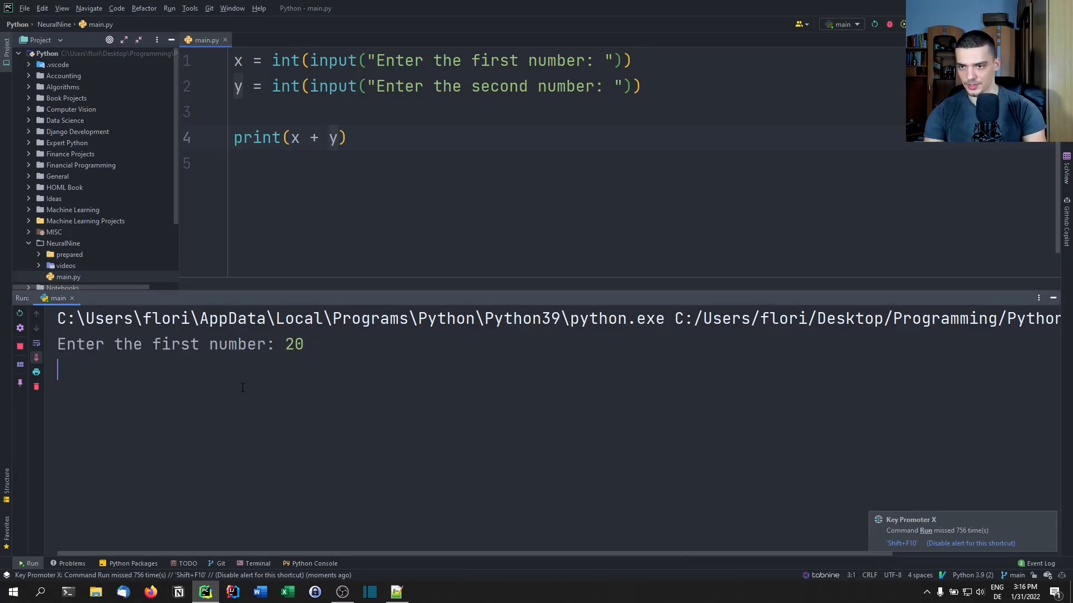
pyautogui.write('30')
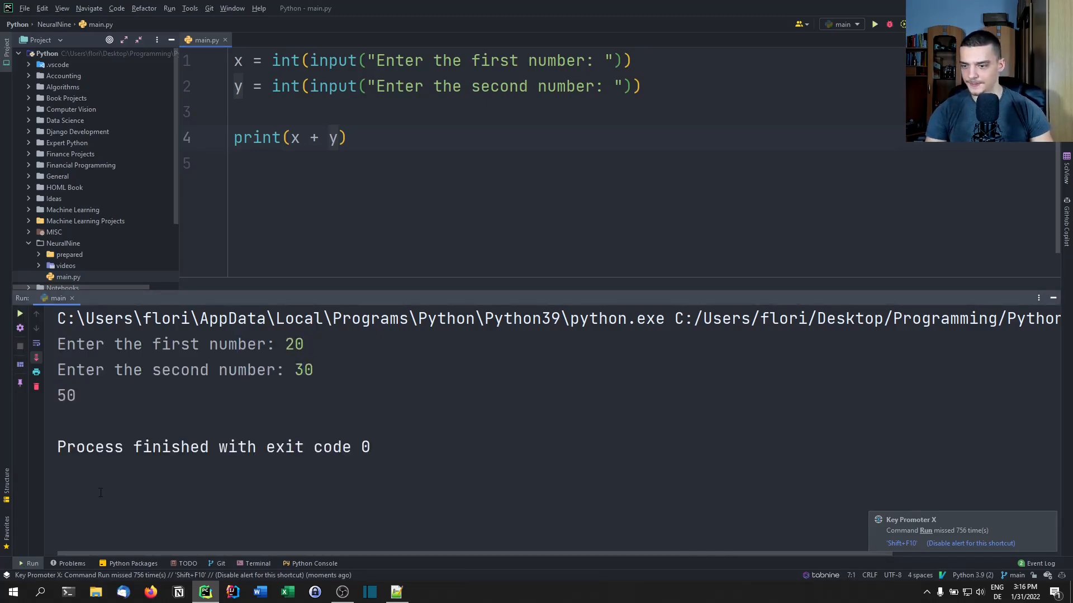
# Step: Compile main.py with python -m py_compile in Command Prompt, then return to PyCharm
pyautogui.click(12, 592)
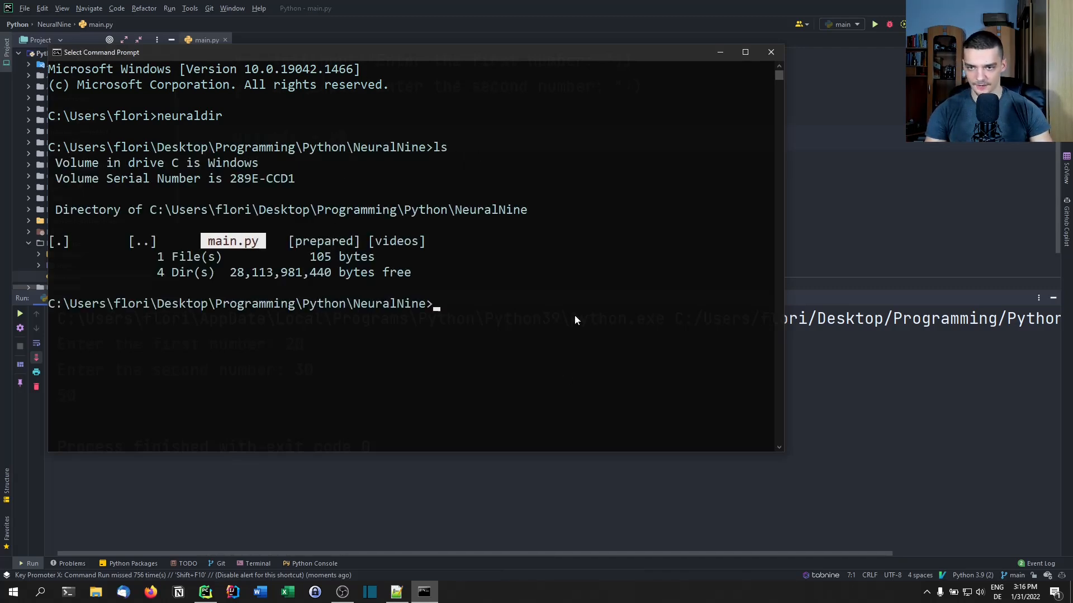
pyautogui.write('pyth')
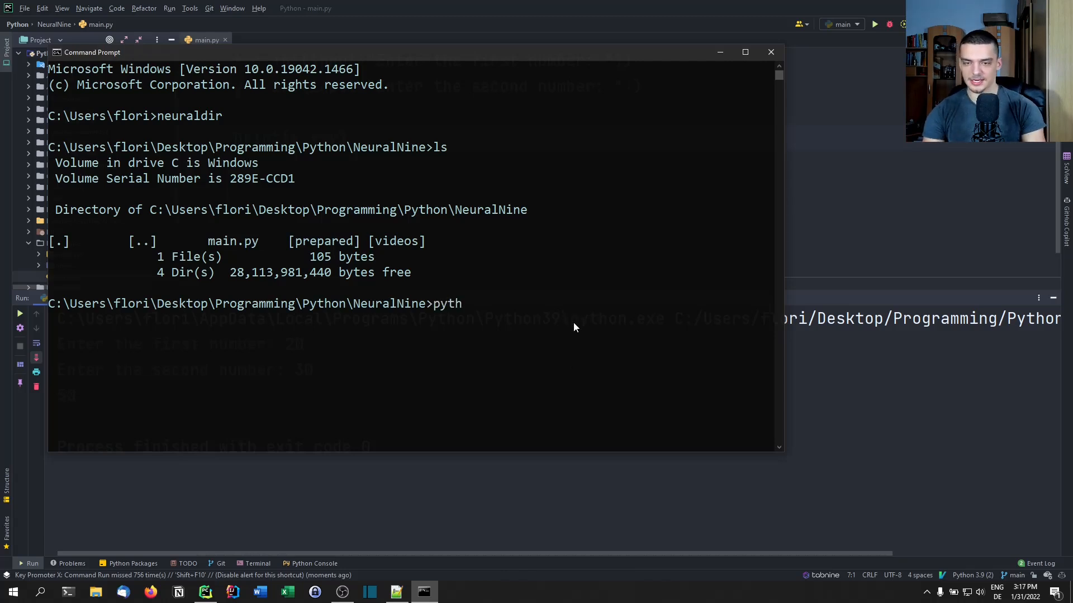
pyautogui.write('on -m')
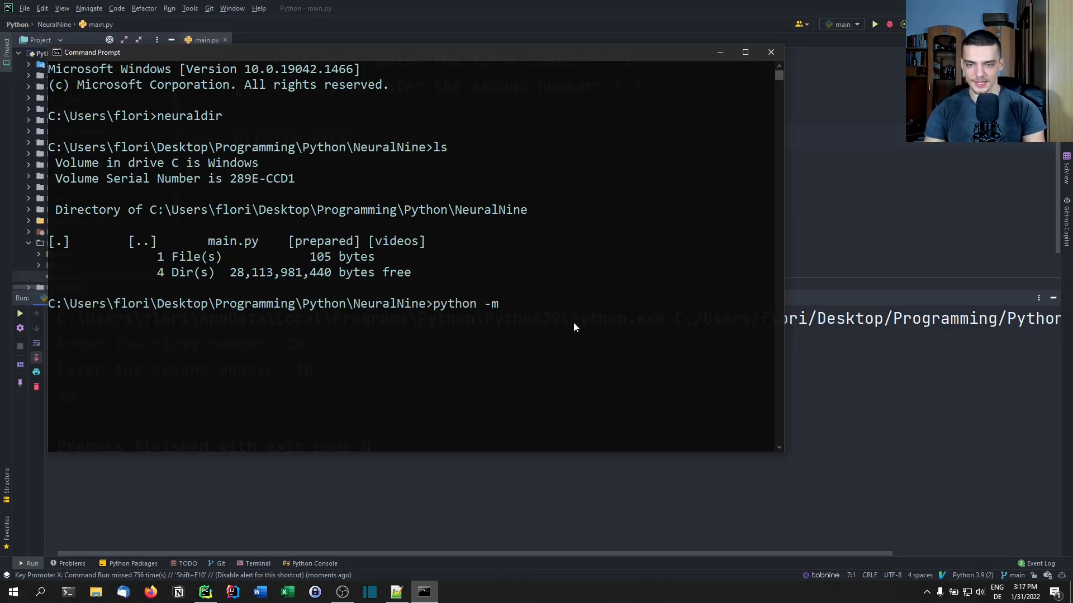
pyautogui.write('py')
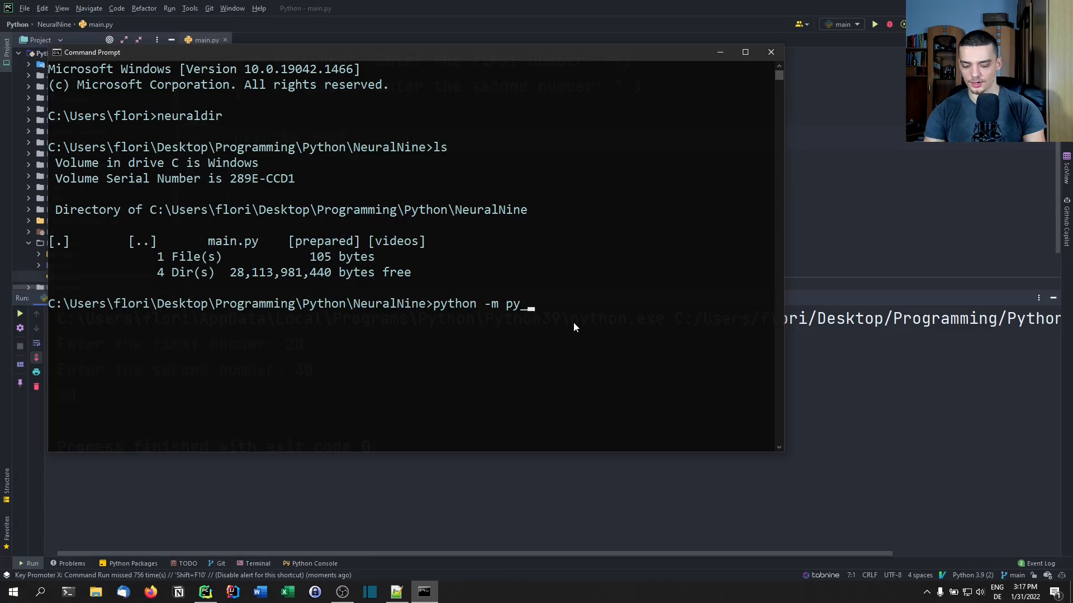
pyautogui.write('_compile main.py')
pyautogui.write('ls')
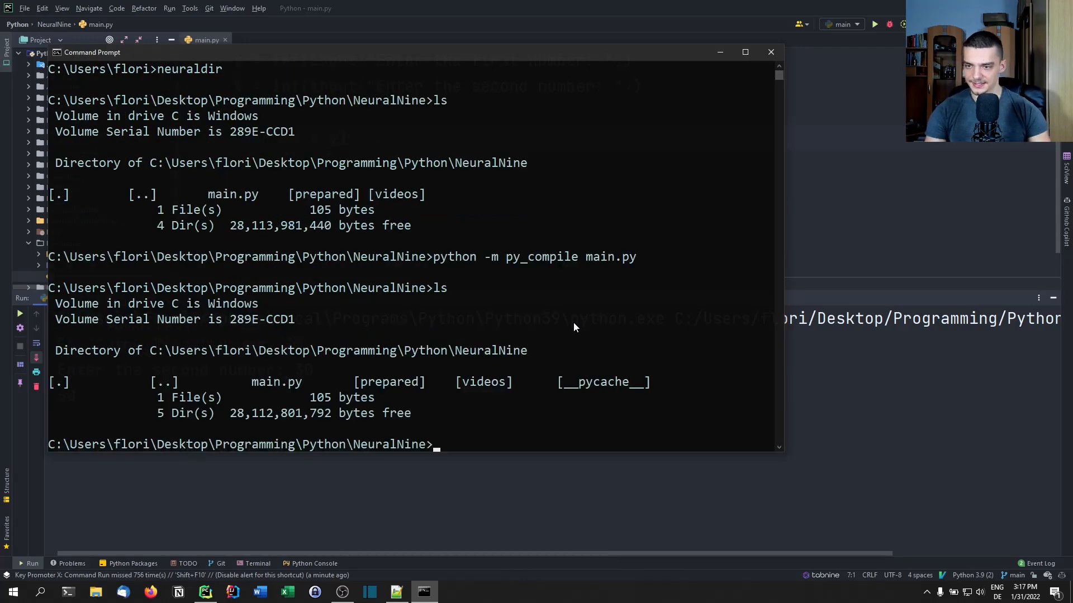
pyautogui.doubleClick(604, 381)
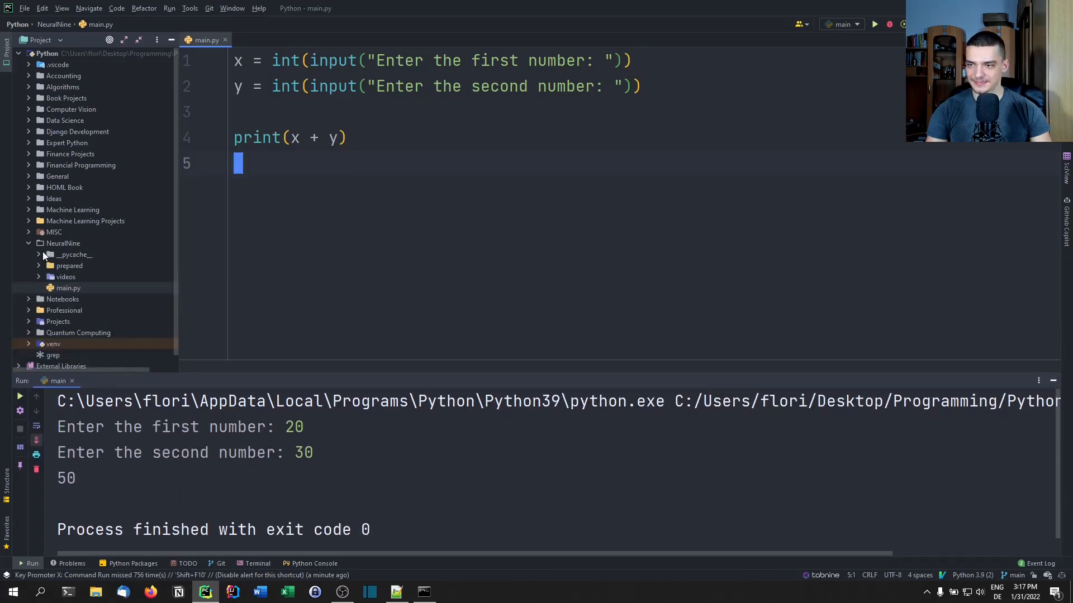
# Step: Expand __pycache__ under NeuralNine to show main.cpython-39.pyc
pyautogui.click(39, 254)
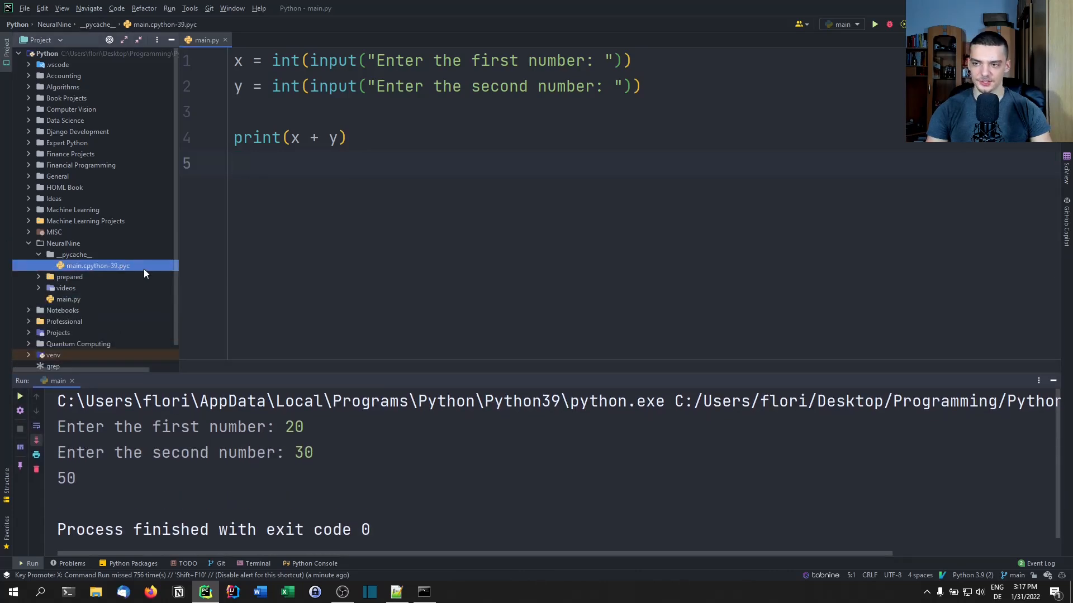
pyautogui.moveTo(82, 262)
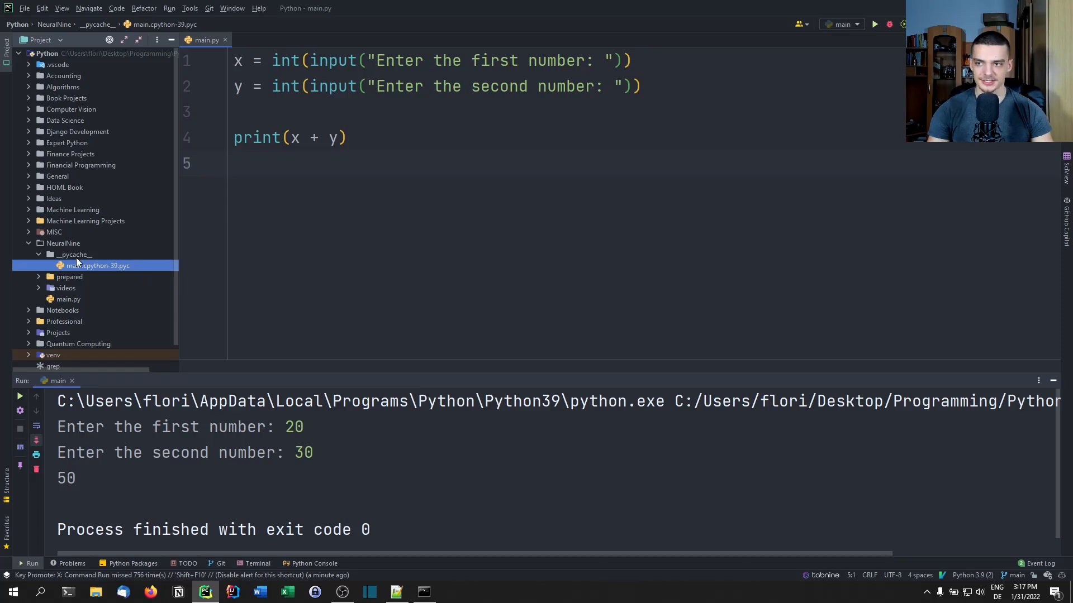
pyautogui.moveTo(115, 266)
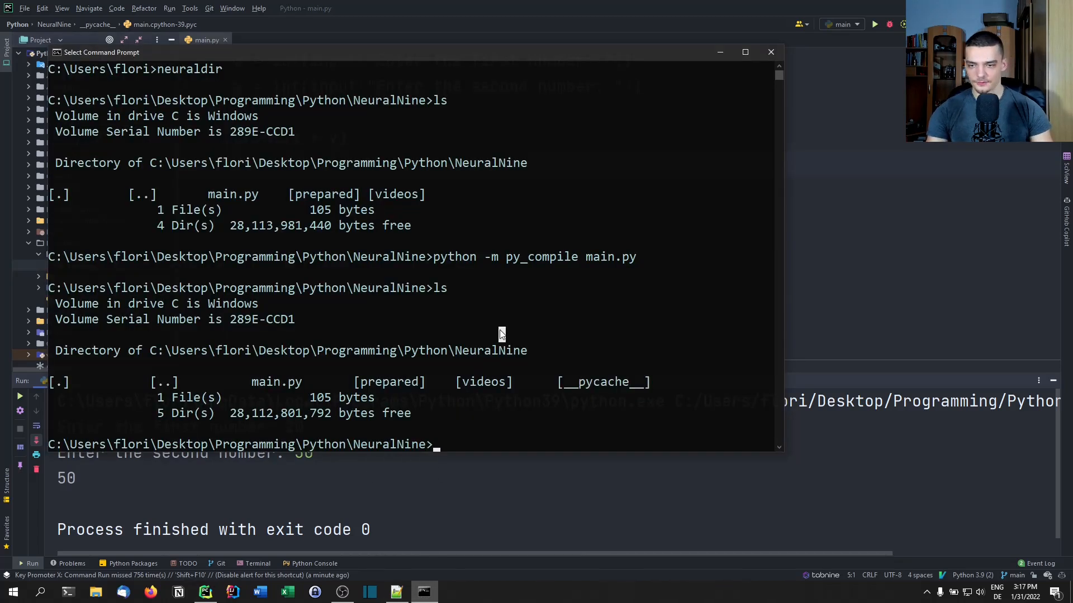
# Step: Change into __pycache__ and launch python main.cpython-39.pyc
pyautogui.write('cd __pycache__')
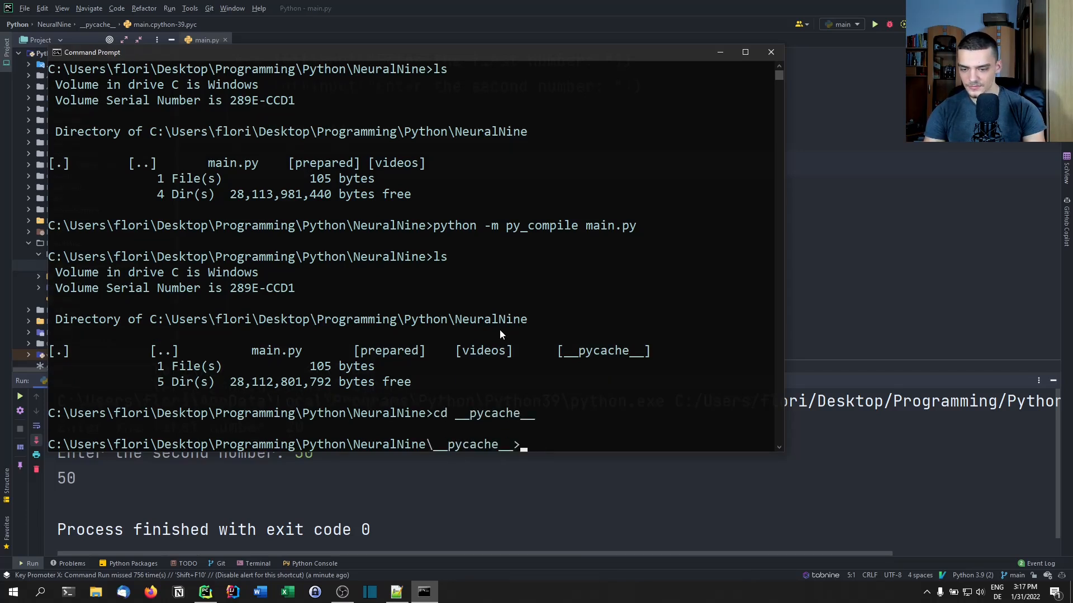
pyautogui.write('python')
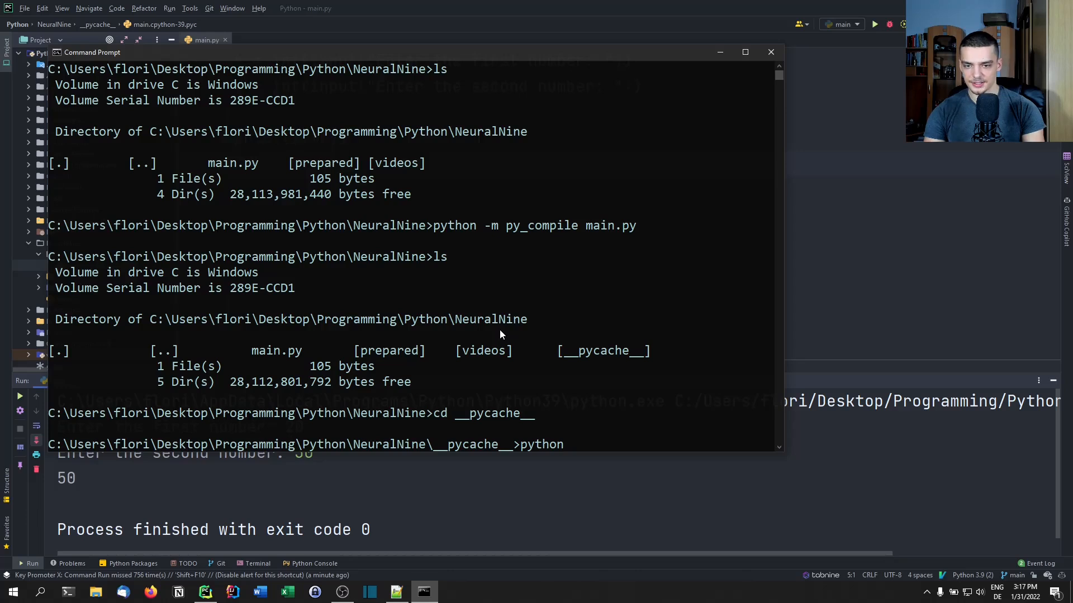
pyautogui.write('main.cpython-39.pyc')
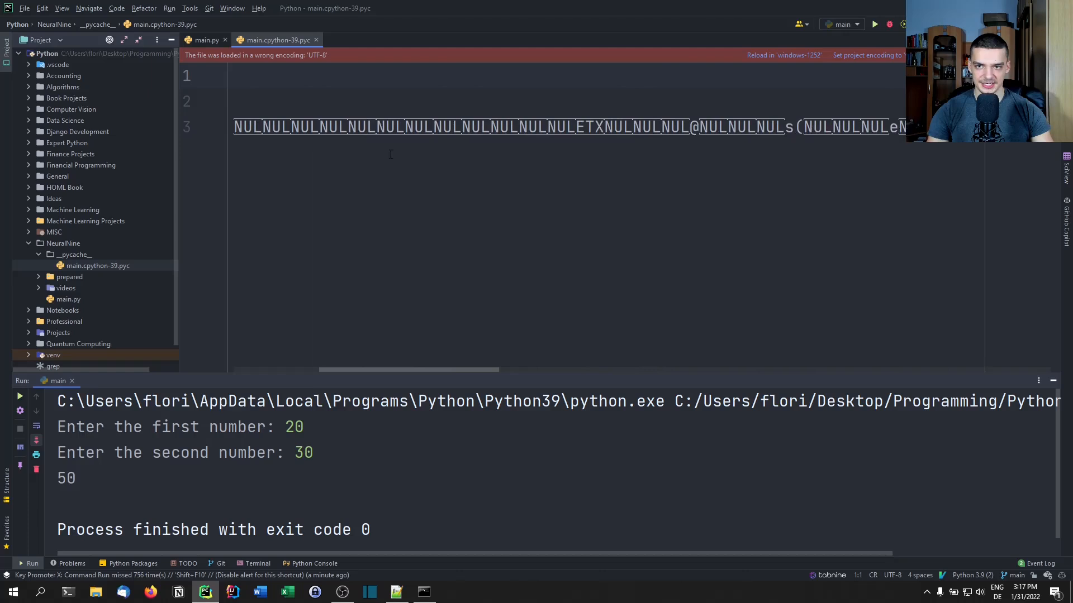
# Step: Open main.cpython-39.pyc in the editor to view its binary bytes
pyautogui.doubleClick(817, 128)
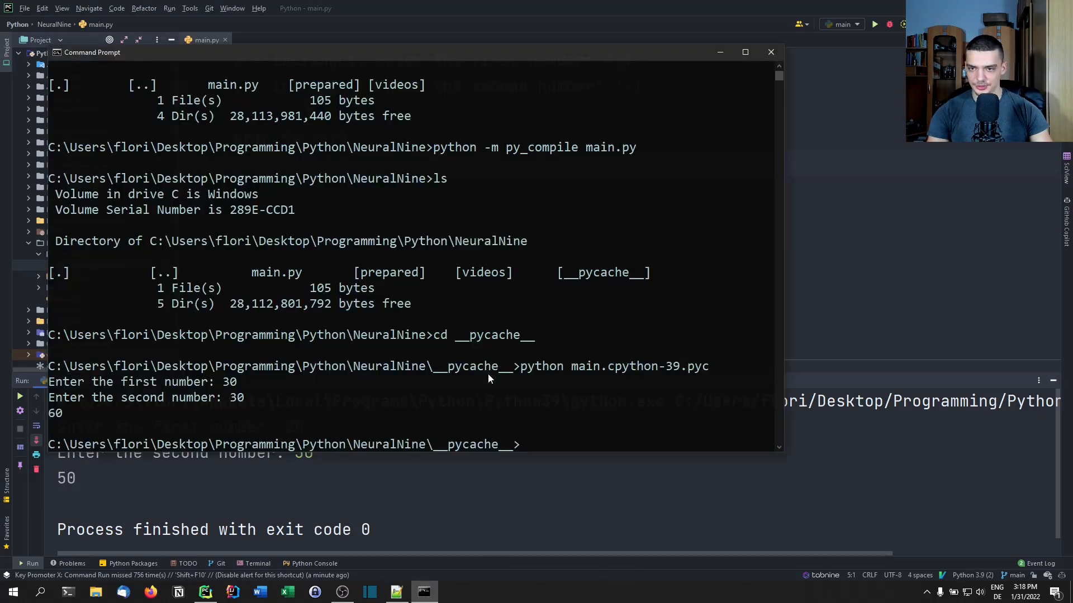
# Step: Install uncompyle6 with pip and enter the uncompyle6 command for main.cpython-39.pyc
pyautogui.write('pip install uncompyle')
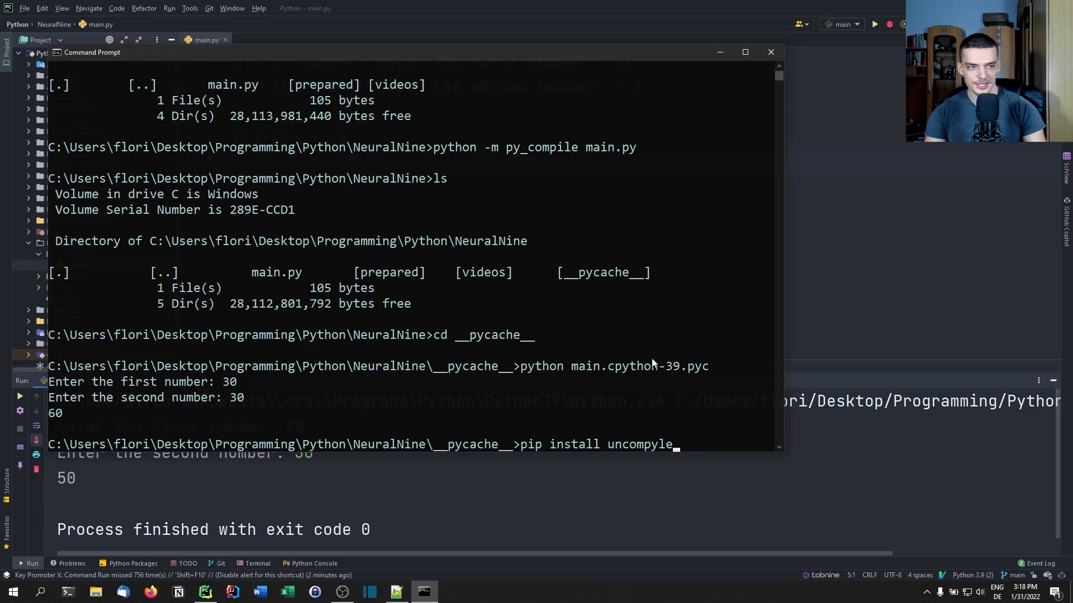
pyautogui.write('6')
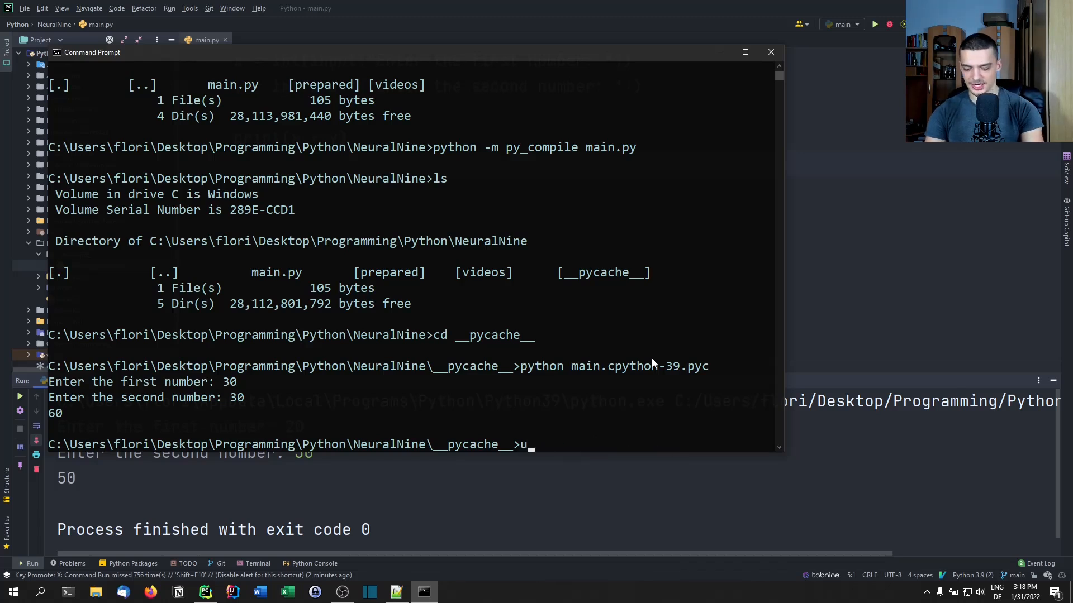
pyautogui.write('ncompyle')
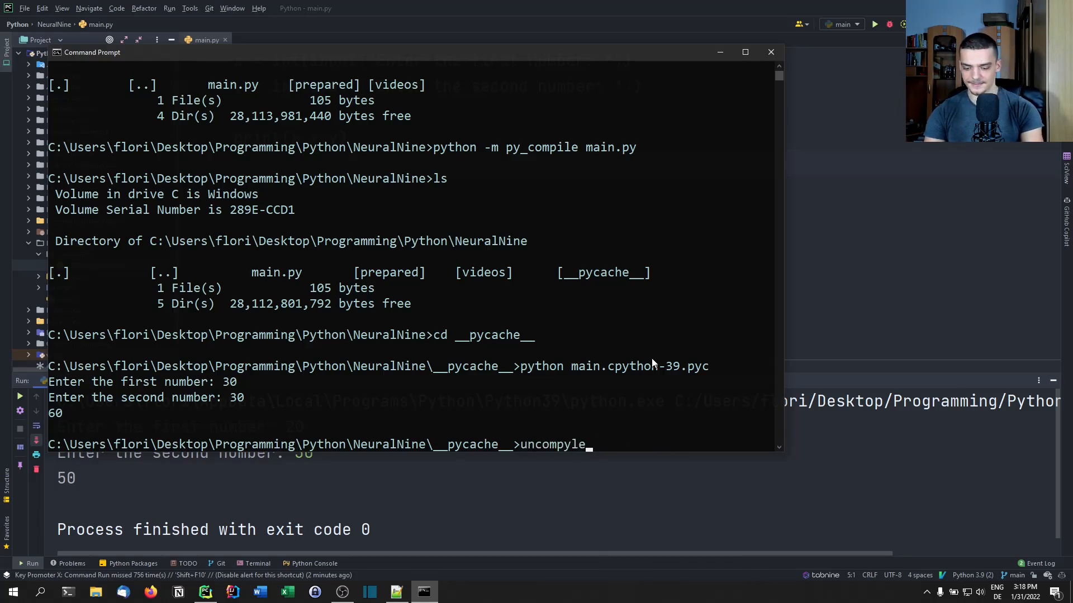
pyautogui.write('6 m')
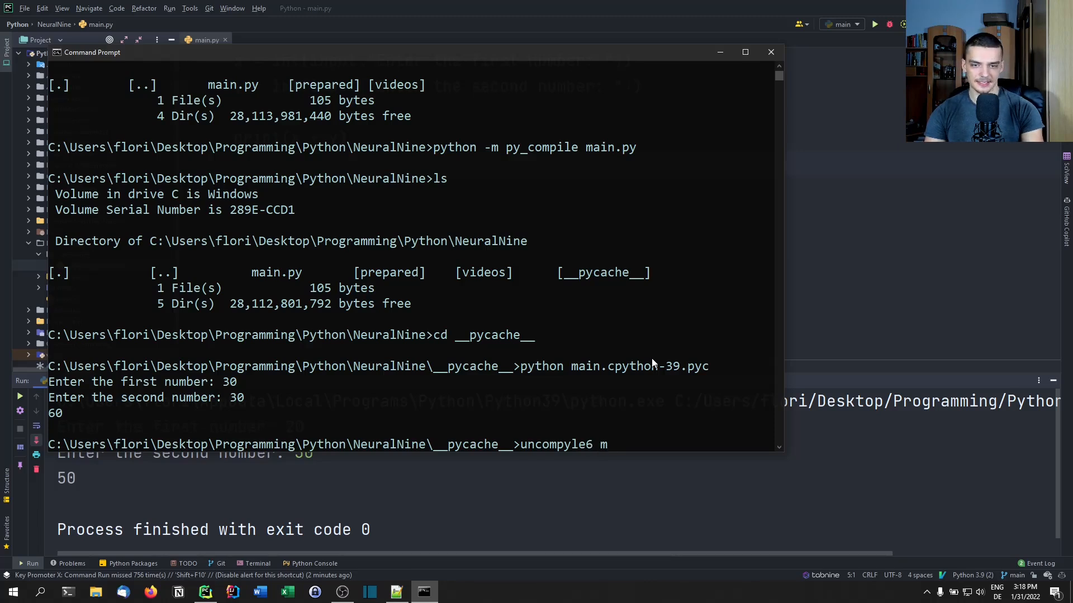
pyautogui.write('ain.cpython-39.pyc > uncompiled.py')
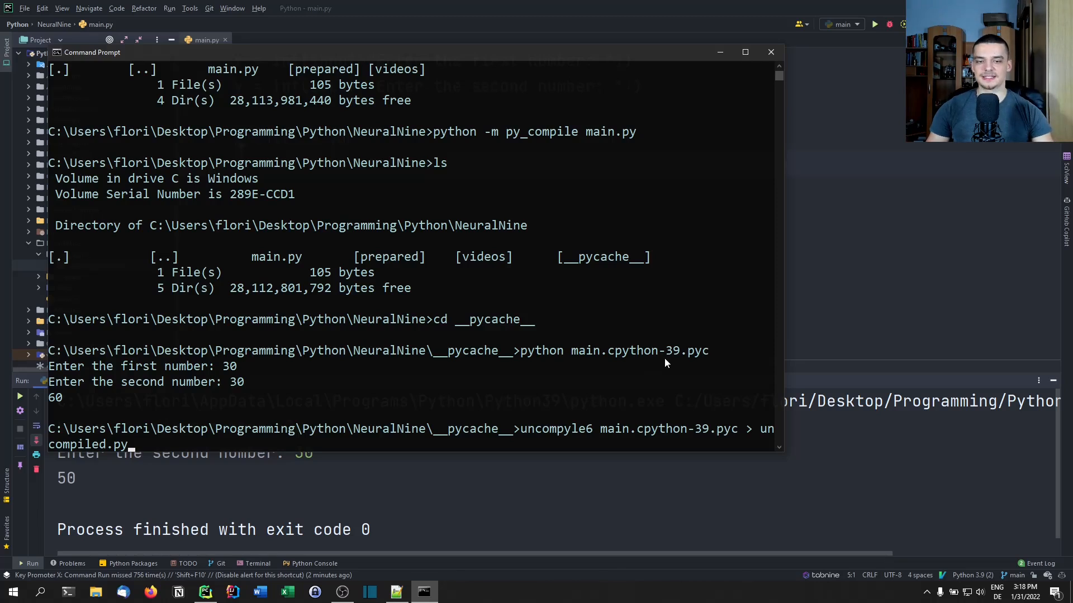
pyautogui.moveTo(565, 429)
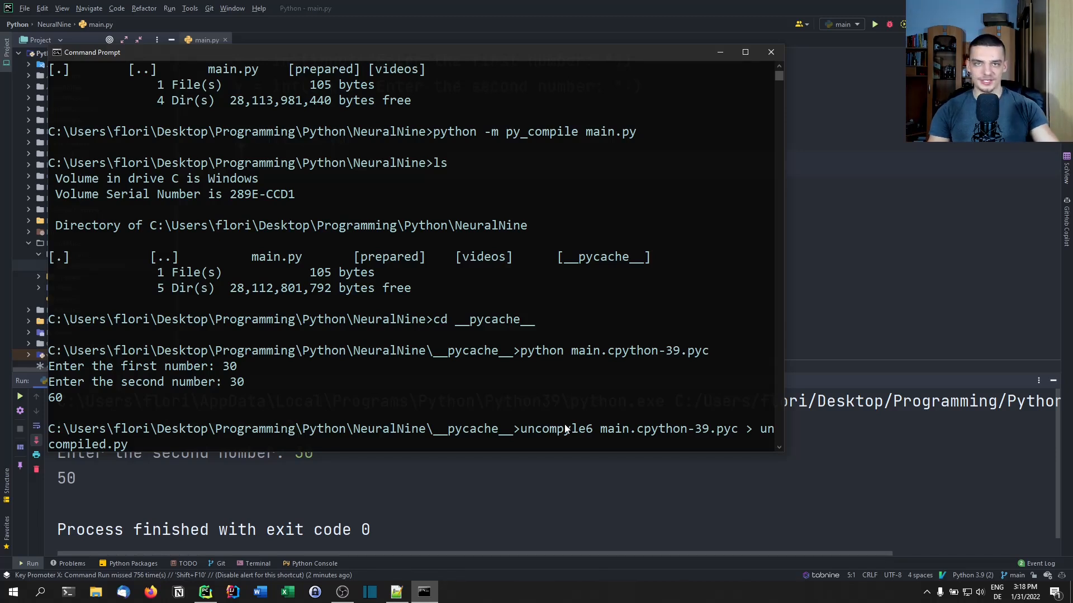
pyautogui.moveTo(134, 445)
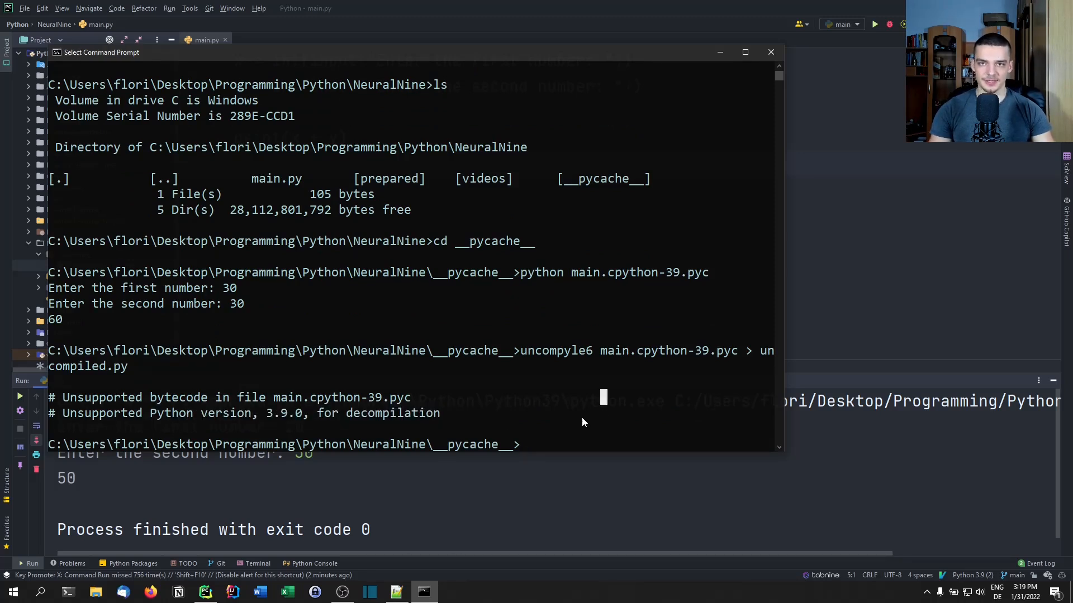
pyautogui.moveTo(709, 160)
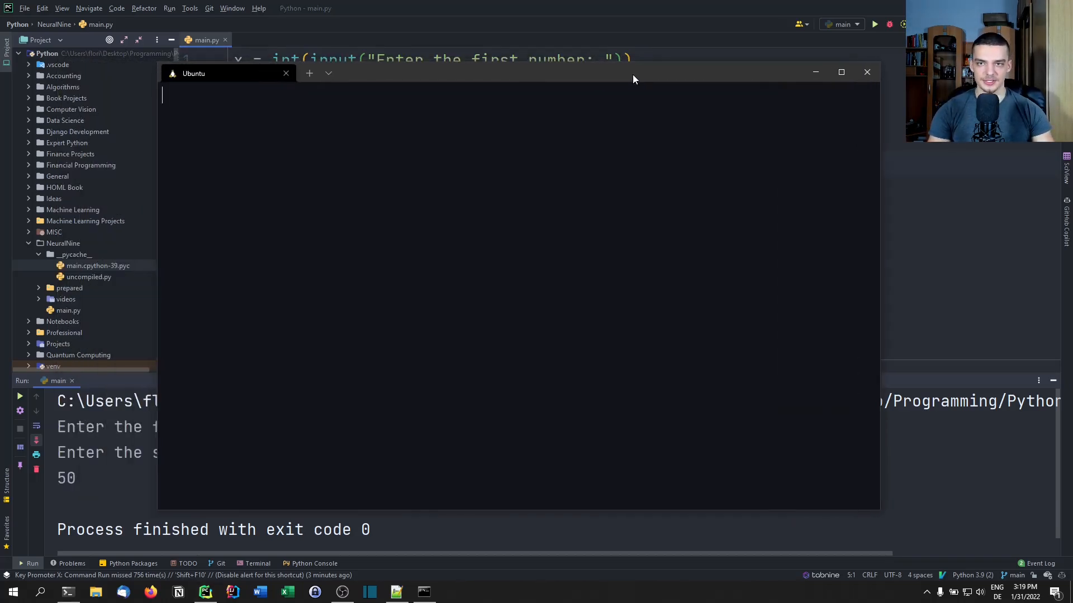
pyautogui.moveTo(676, 173)
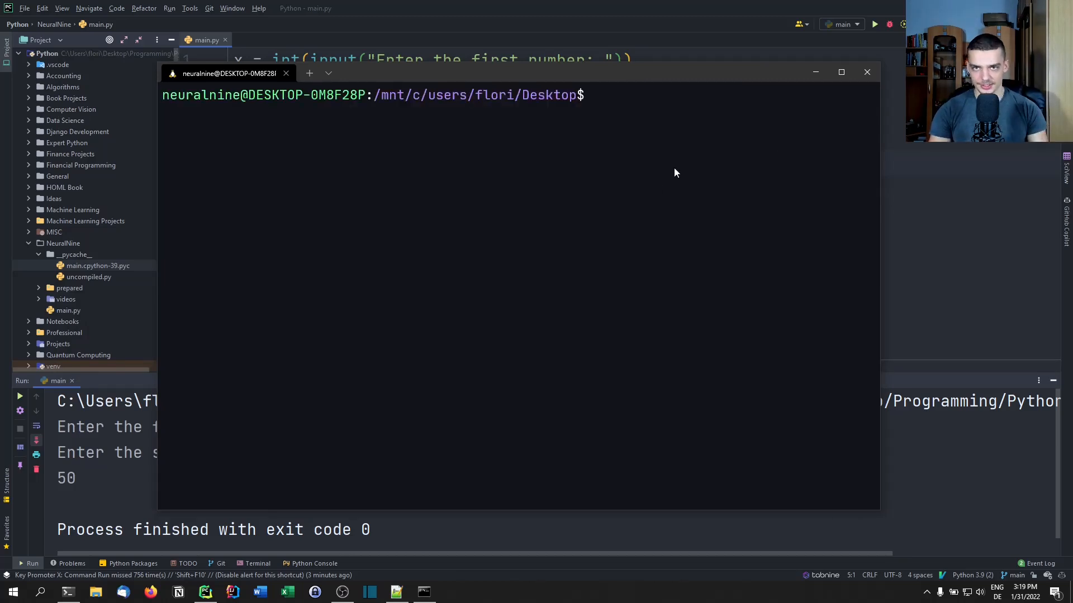
# Step: In the Ubuntu terminal, compile main.py with python3 -m py_compile
pyautogui.write('neuraldir')
pyautogui.write('ls')
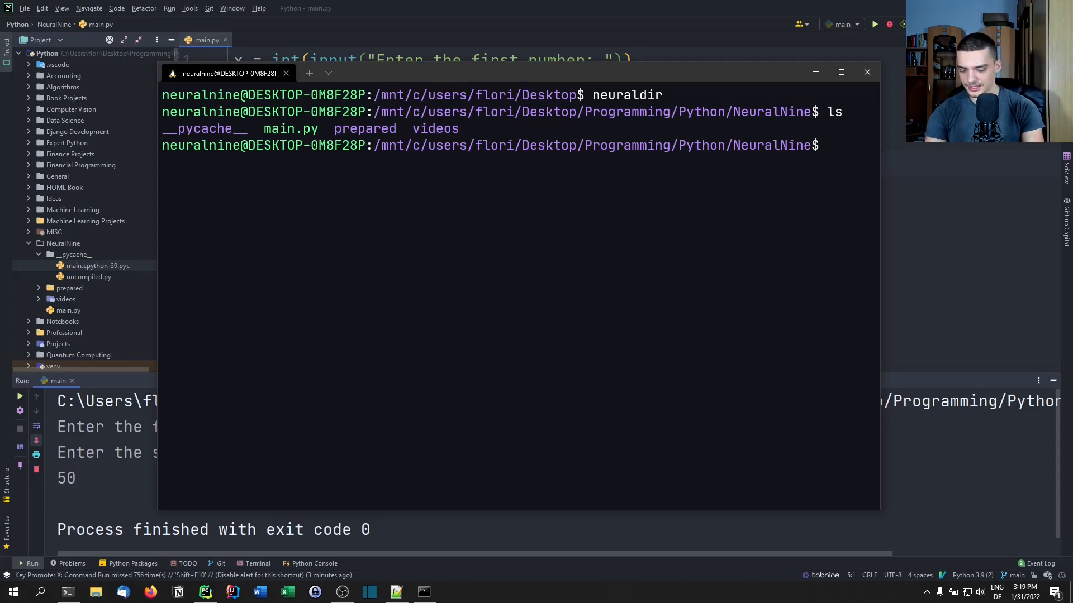
pyautogui.write('python3')
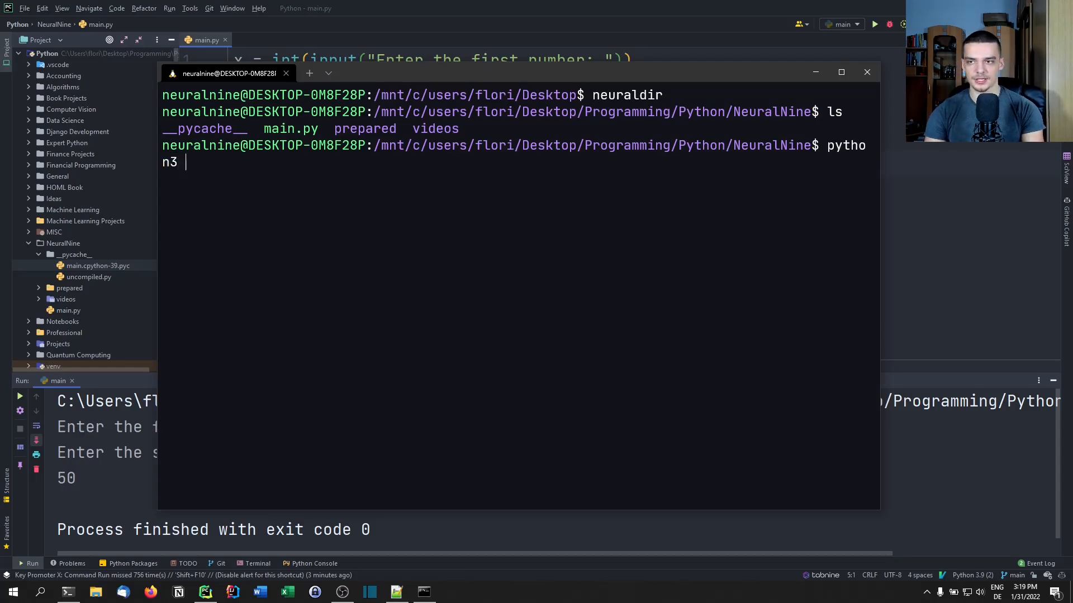
pyautogui.write('-m p')
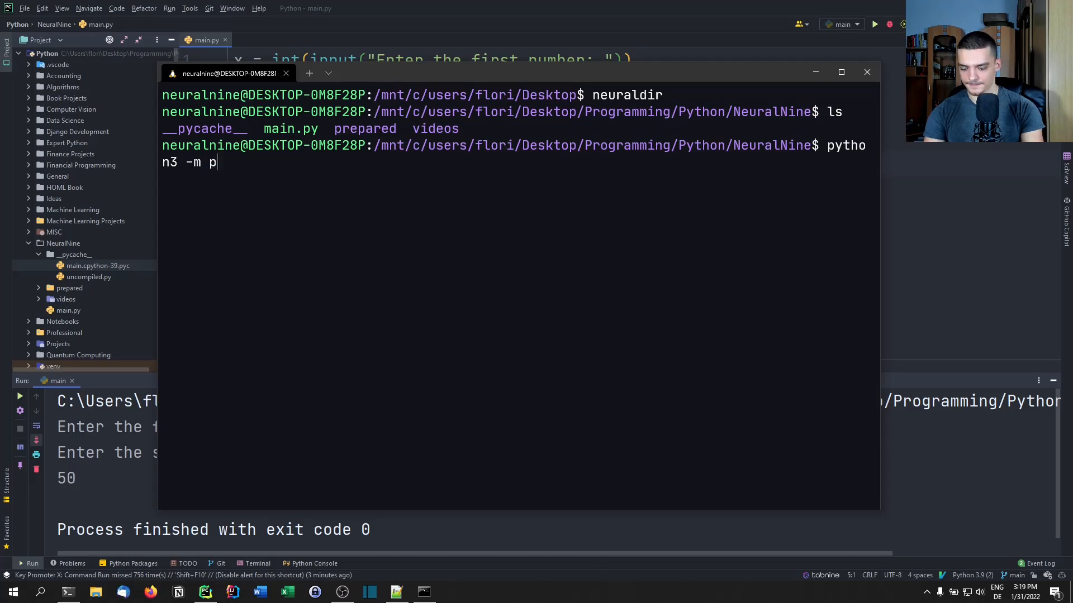
pyautogui.write('y_compile my')
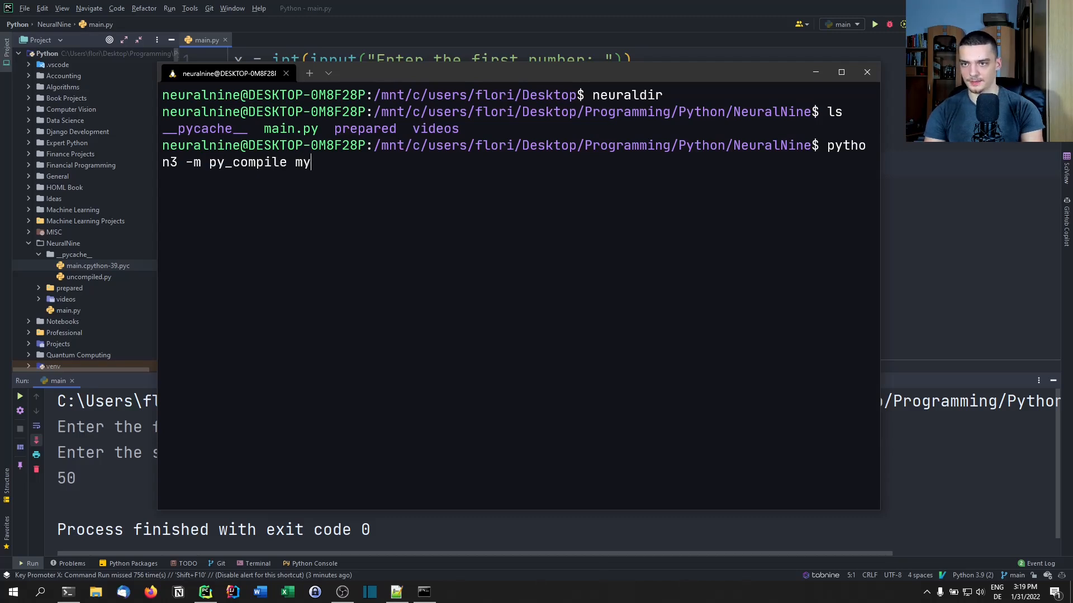
pyautogui.press('Return')
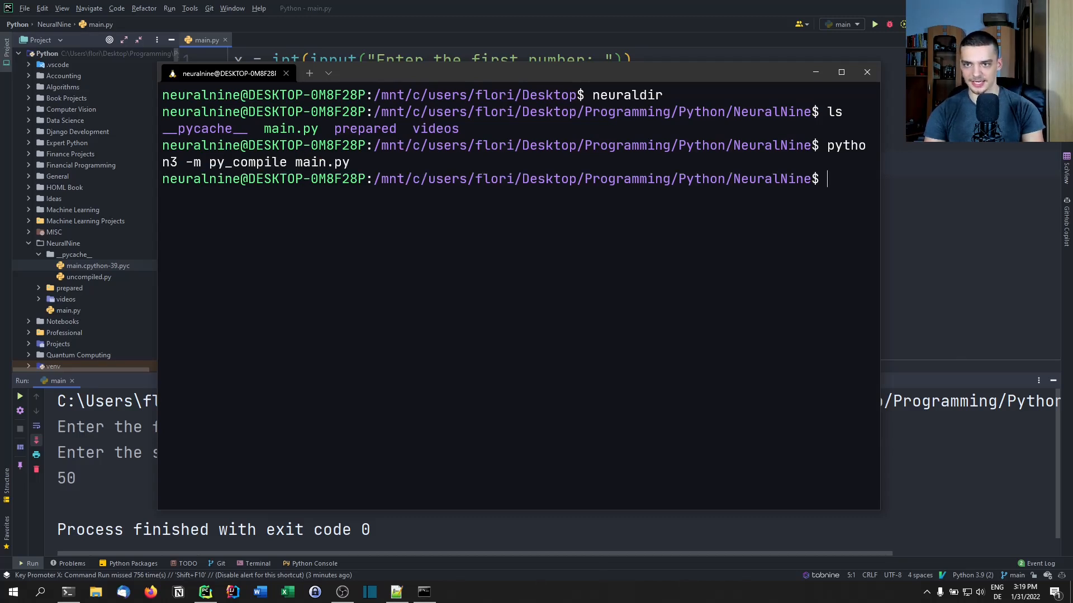
# Step: Start the python3 interpreter briefly and exit it with exit()
pyautogui.write('py')
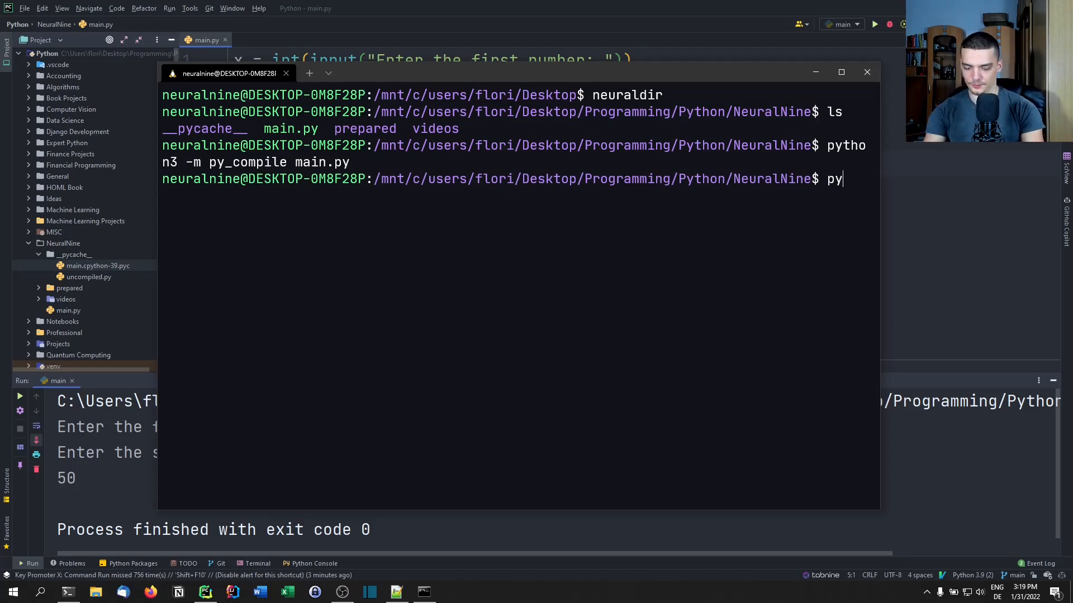
pyautogui.press('Return')
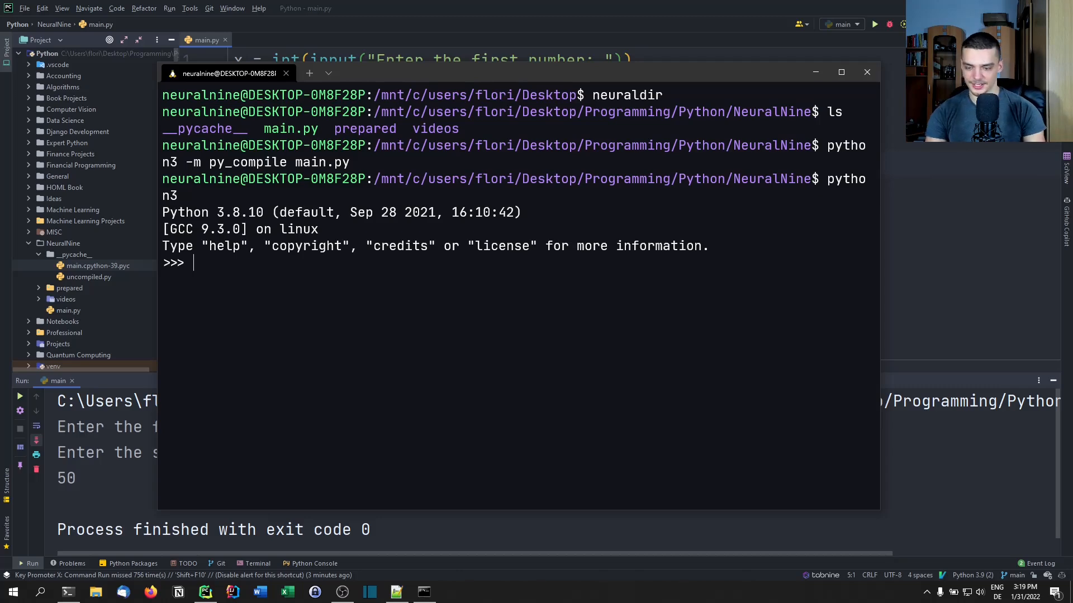
pyautogui.write('exit()')
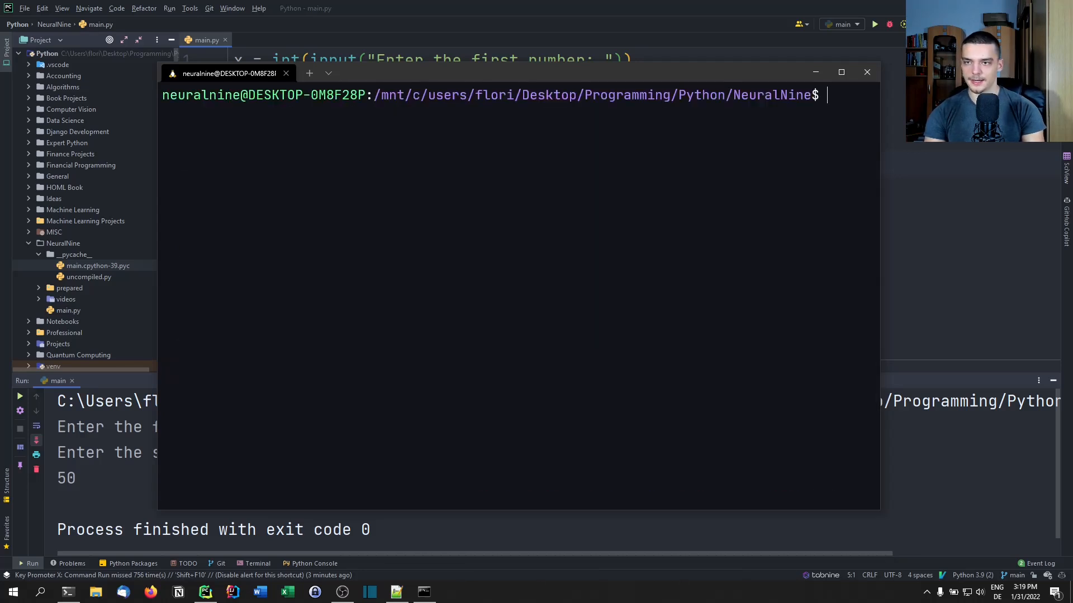
# Step: From __pycache__, run python3 main.cpython-38.pyc and enter 90
pyautogui.write('cd __pycache__/')
pyautogui.write('ls')
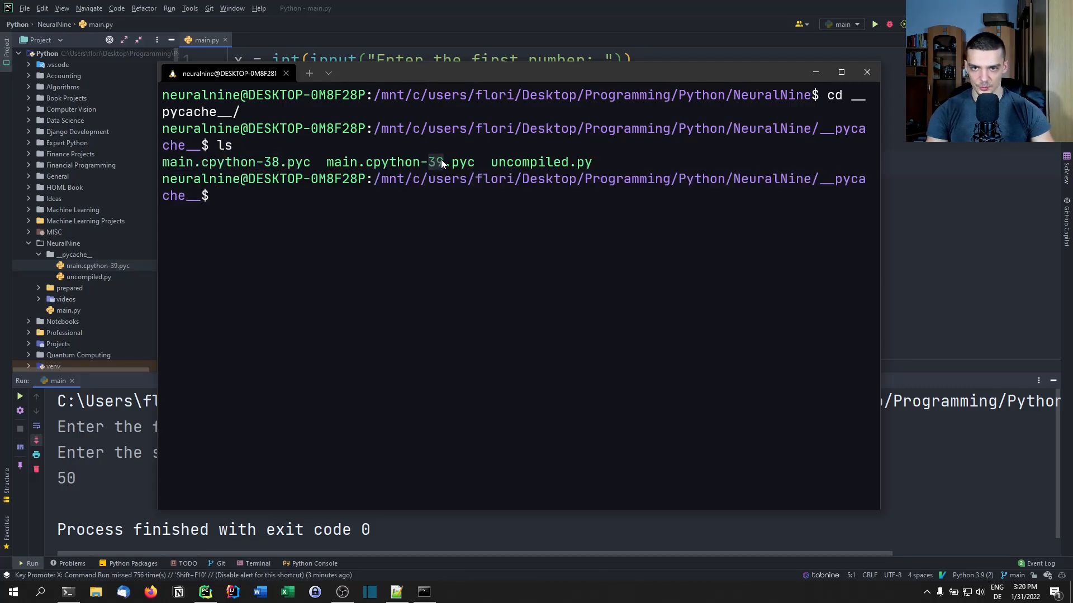
pyautogui.moveTo(313, 206)
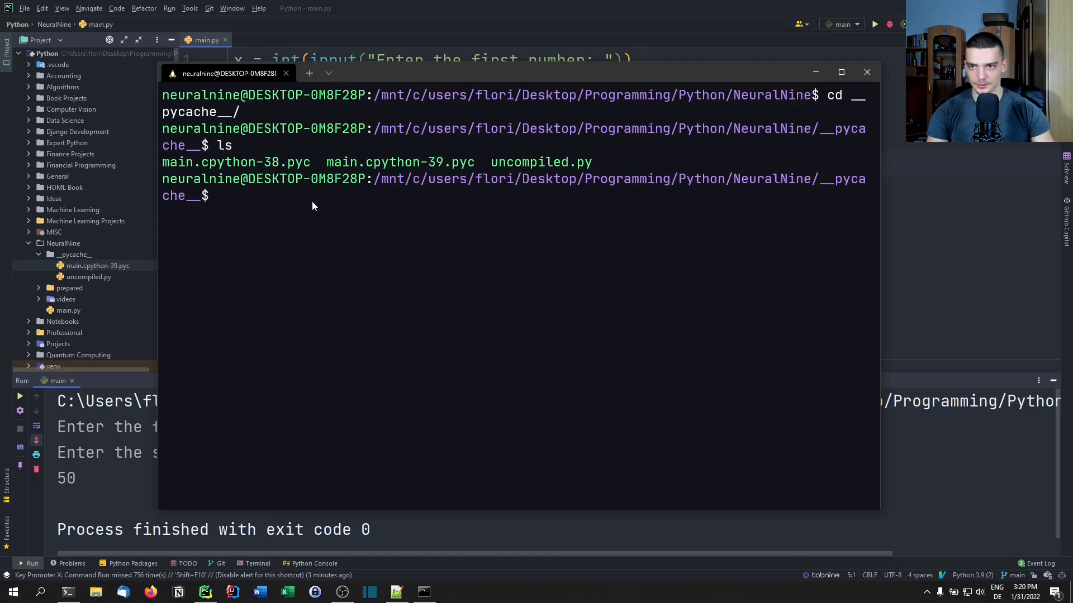
pyautogui.write('python')
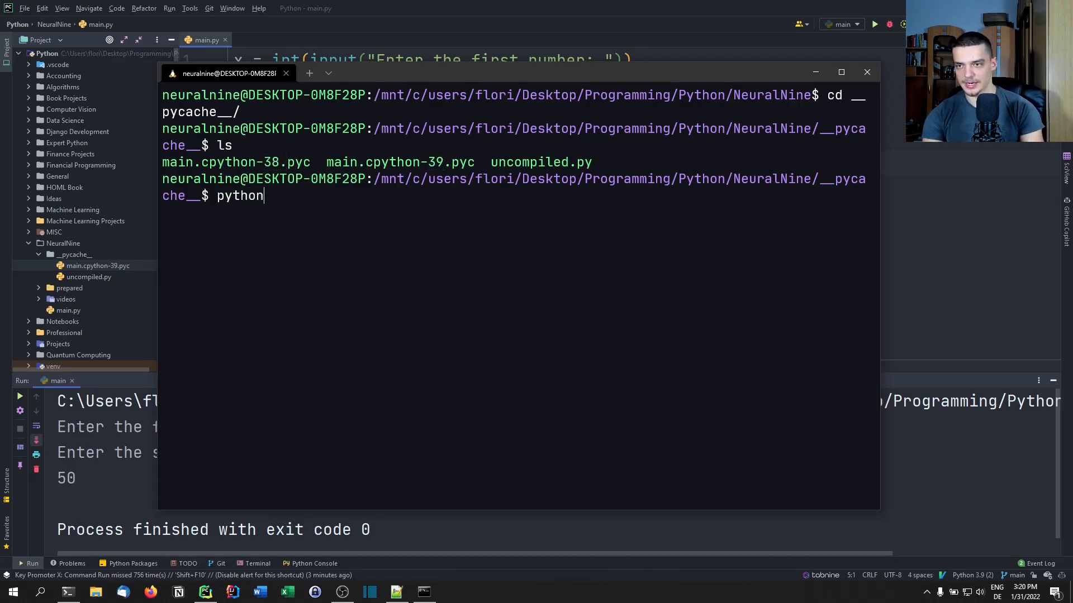
pyautogui.write('3 main.cpython-38.pyc')
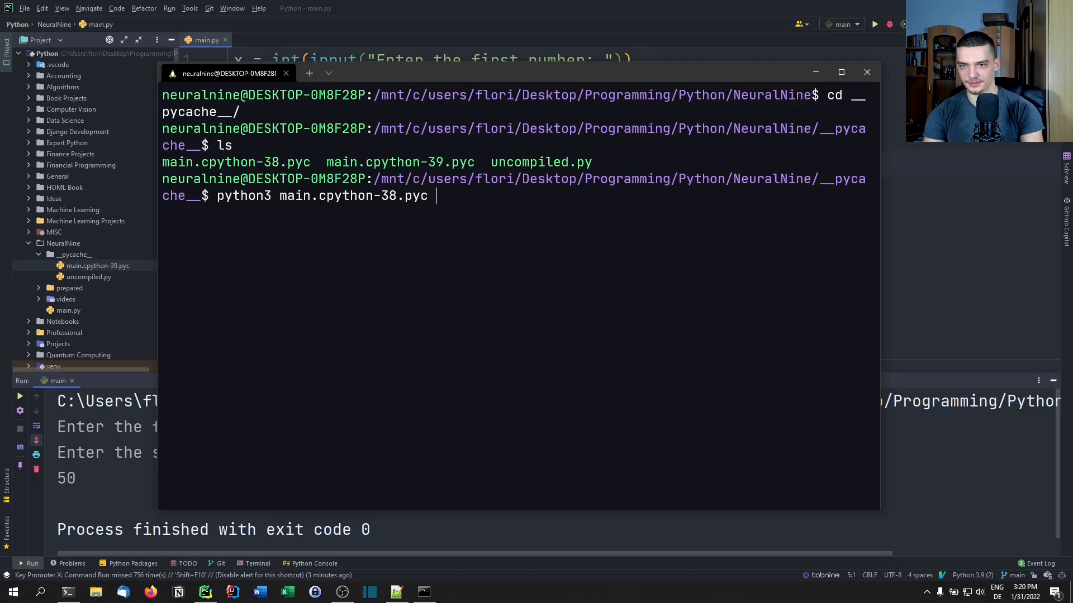
pyautogui.press('Return')
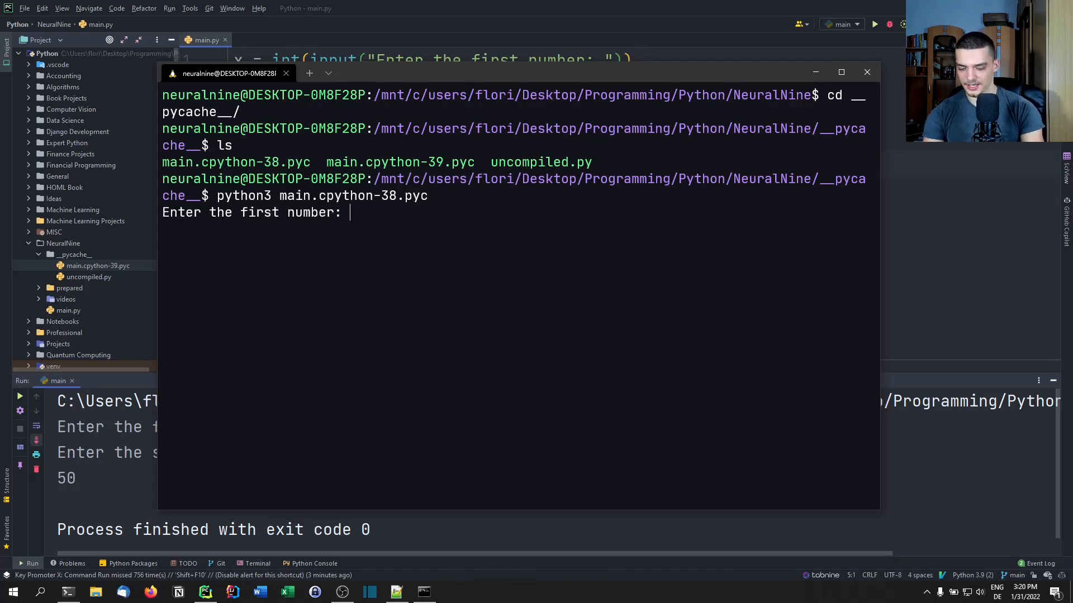
pyautogui.write('90')
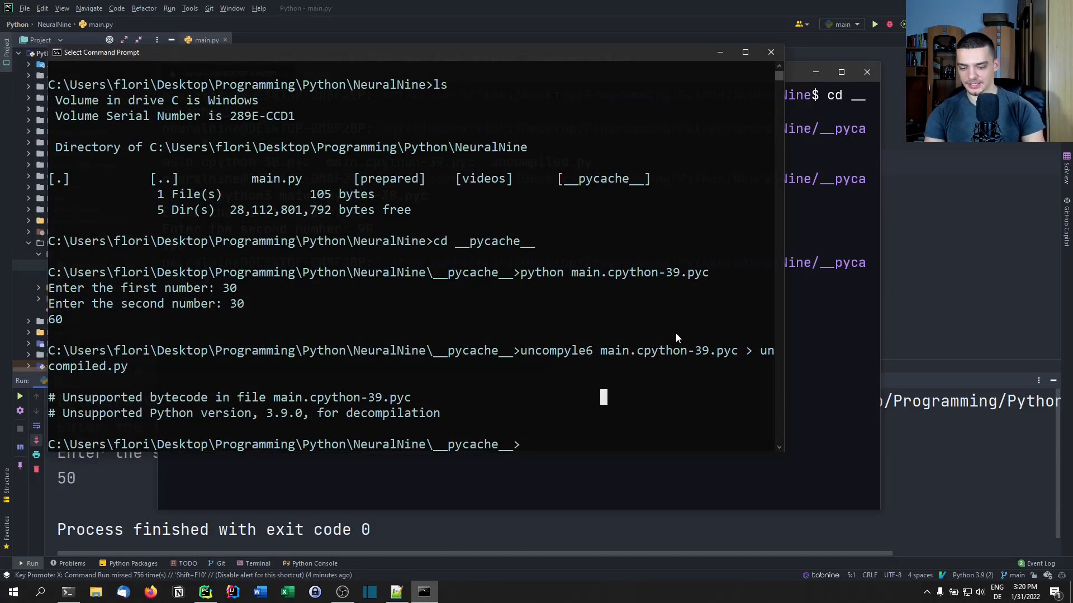
# Step: Run uncompyle6 main.cpython-38.pyc > decompiled.py in Command Prompt
pyautogui.write('uncompyle6 main.cpython-38.pyc')
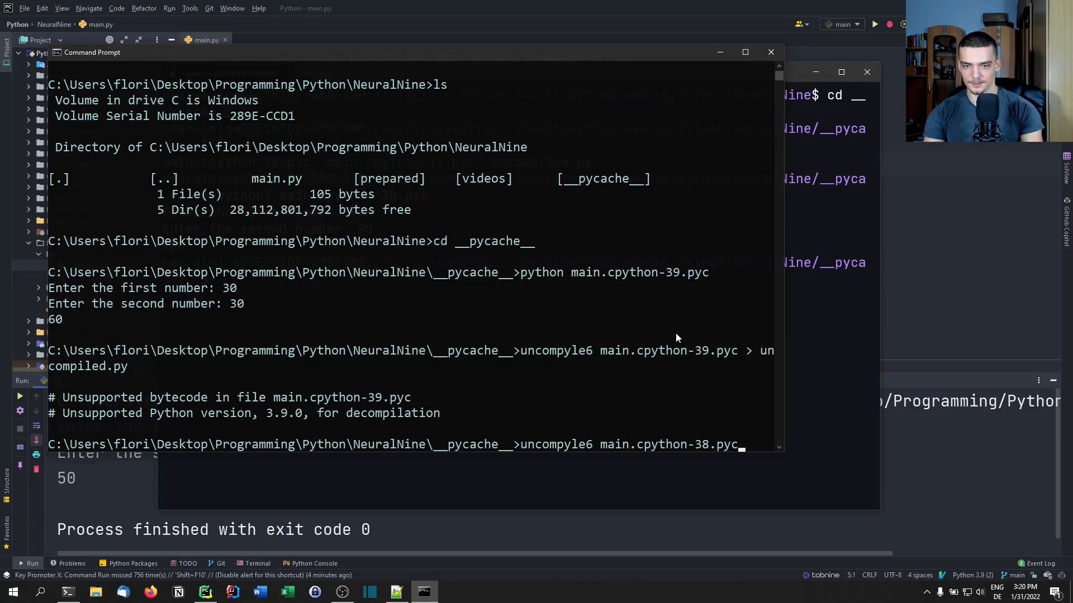
pyautogui.moveTo(623, 447)
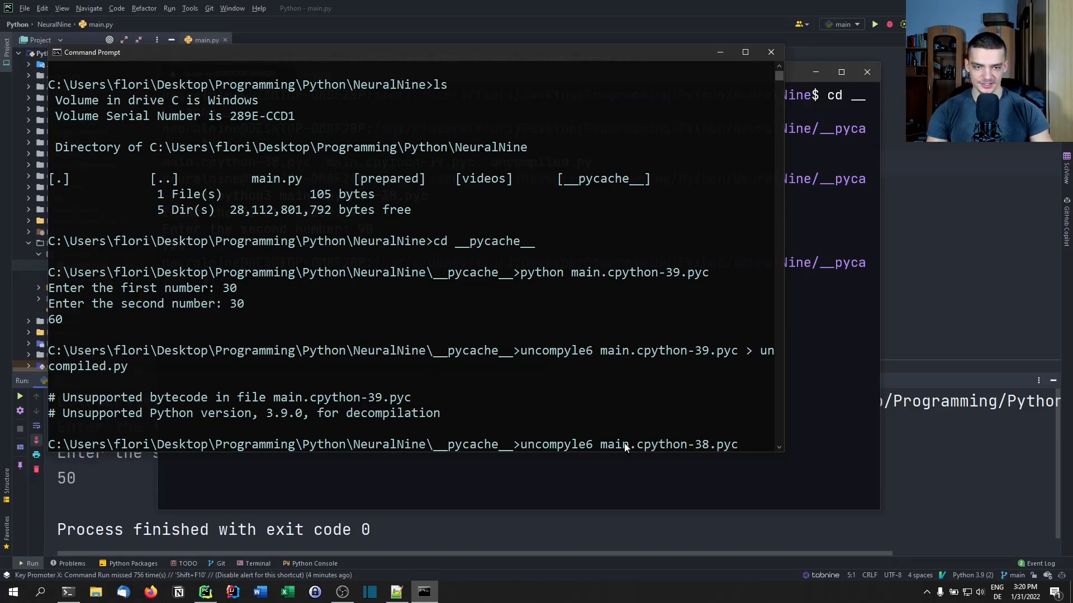
pyautogui.moveTo(643, 286)
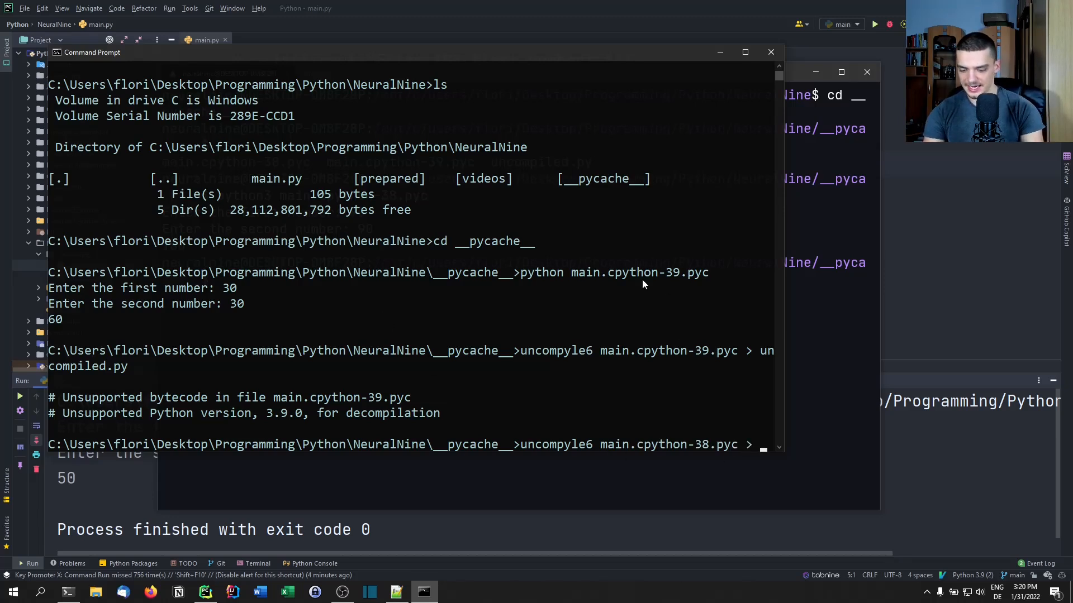
pyautogui.write('de')
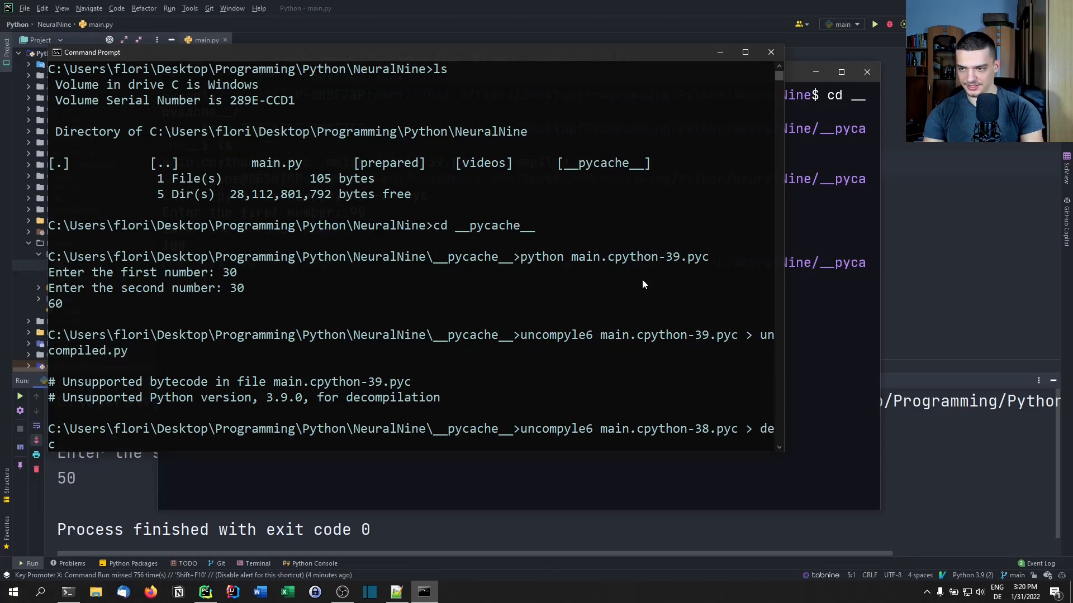
pyautogui.write('compiled.py')
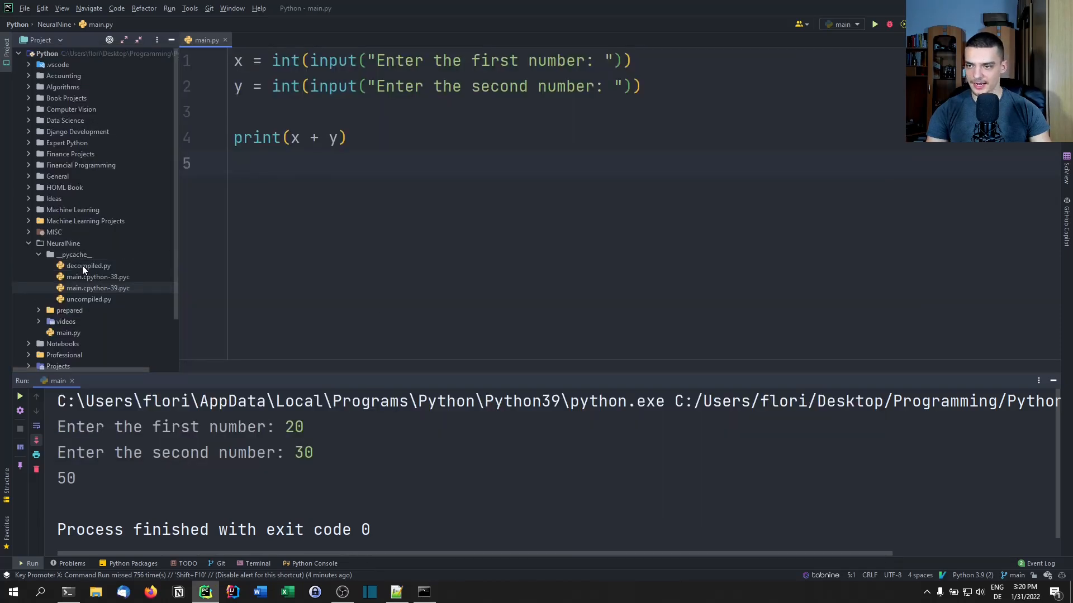
# Step: Open decompiled.py and select its uncompyle6 header comment lines
pyautogui.doubleClick(88, 265)
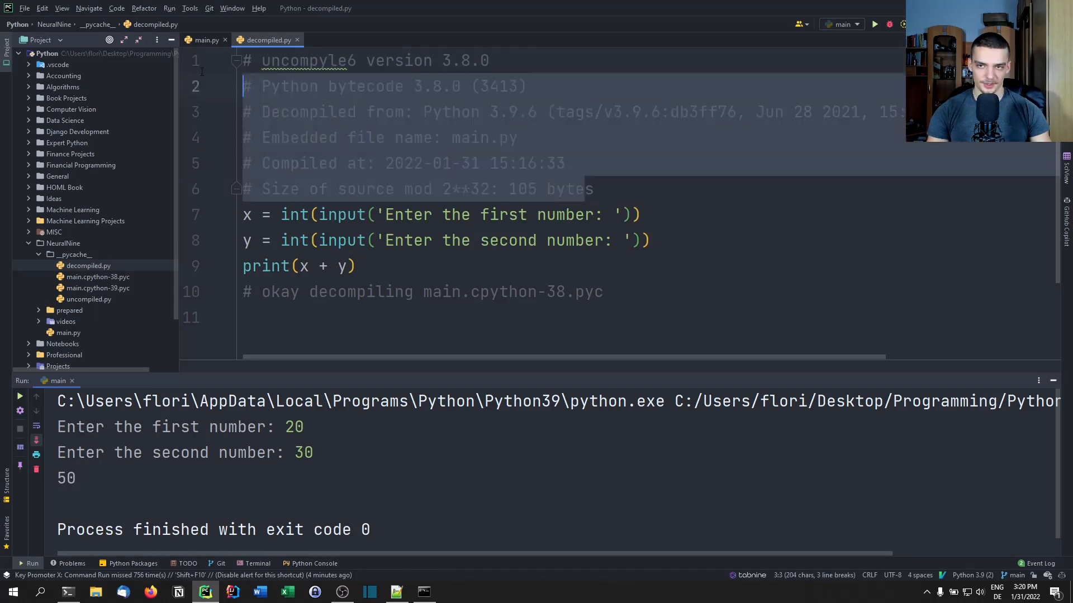
pyautogui.click(353, 266)
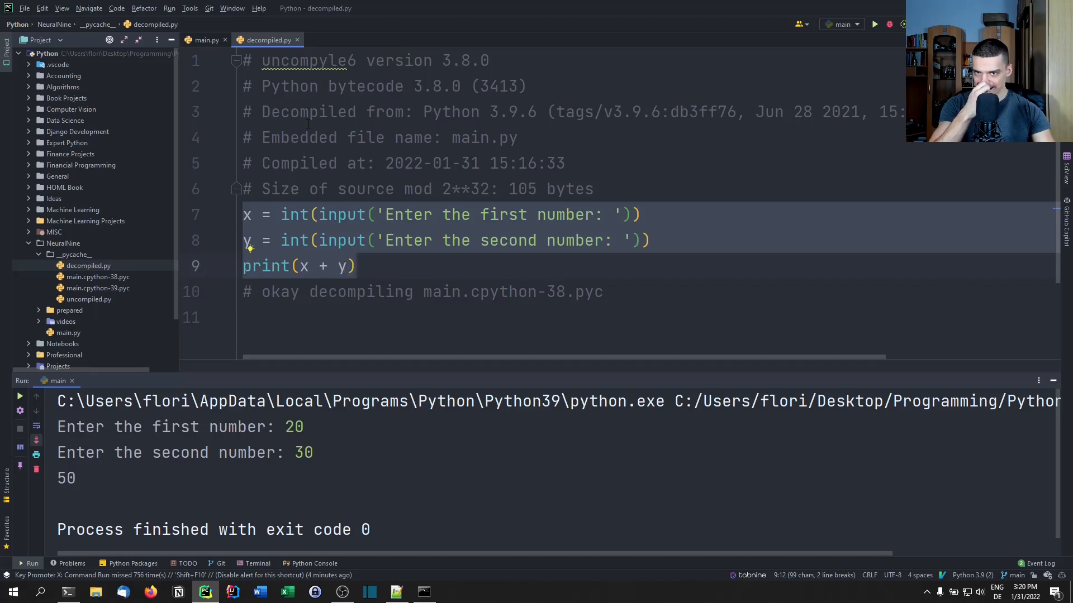
pyautogui.moveTo(298, 39)
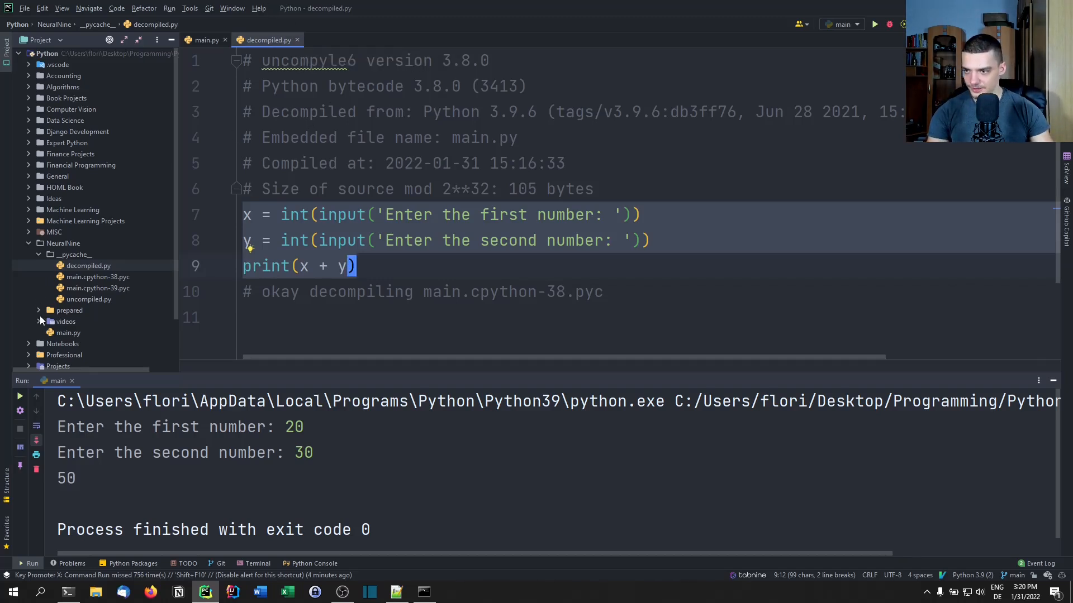
# Step: Expand videos > prepared > obfuscate and select main2.py to copy it
pyautogui.click(39, 322)
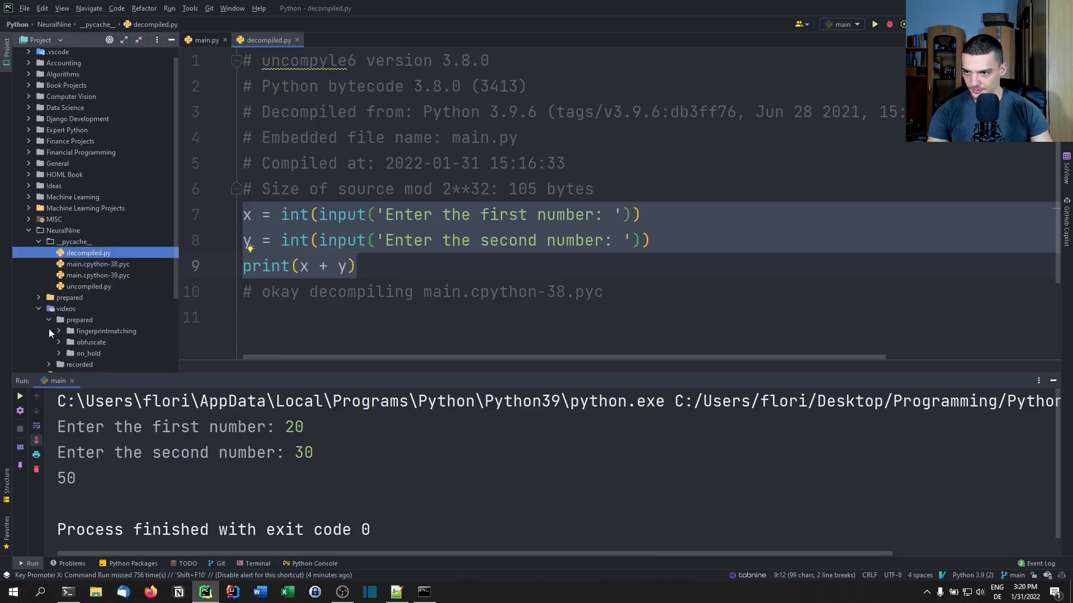
pyautogui.click(69, 342)
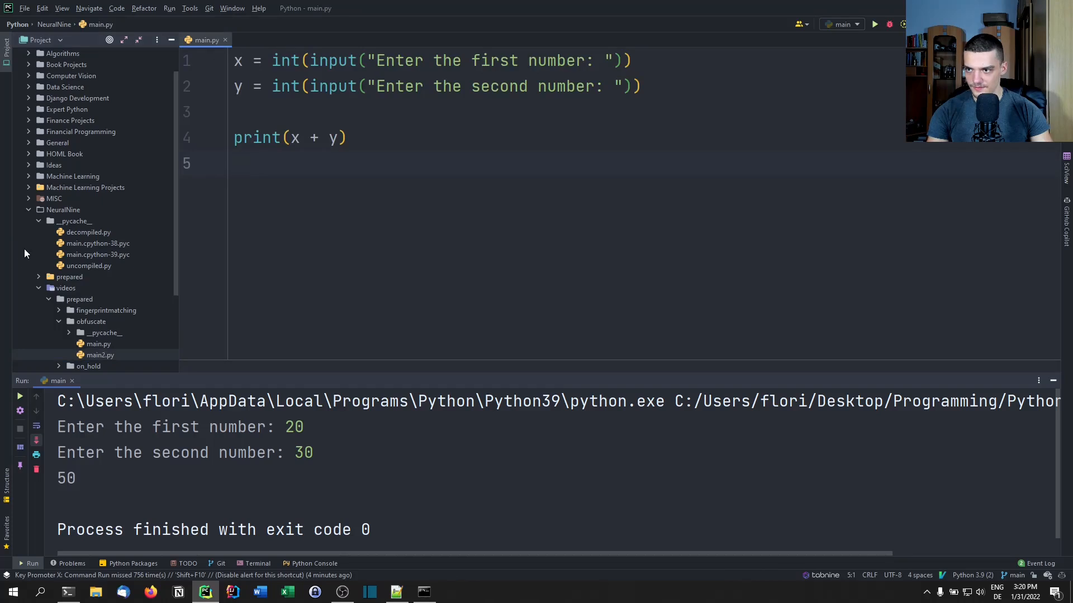
pyautogui.click(49, 299)
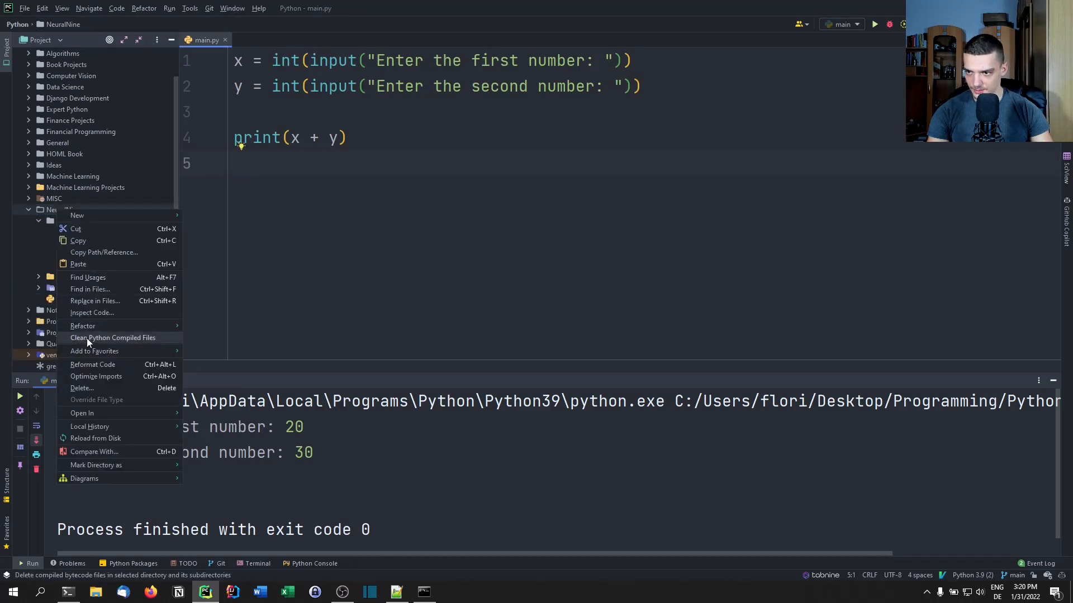
pyautogui.moveTo(95, 273)
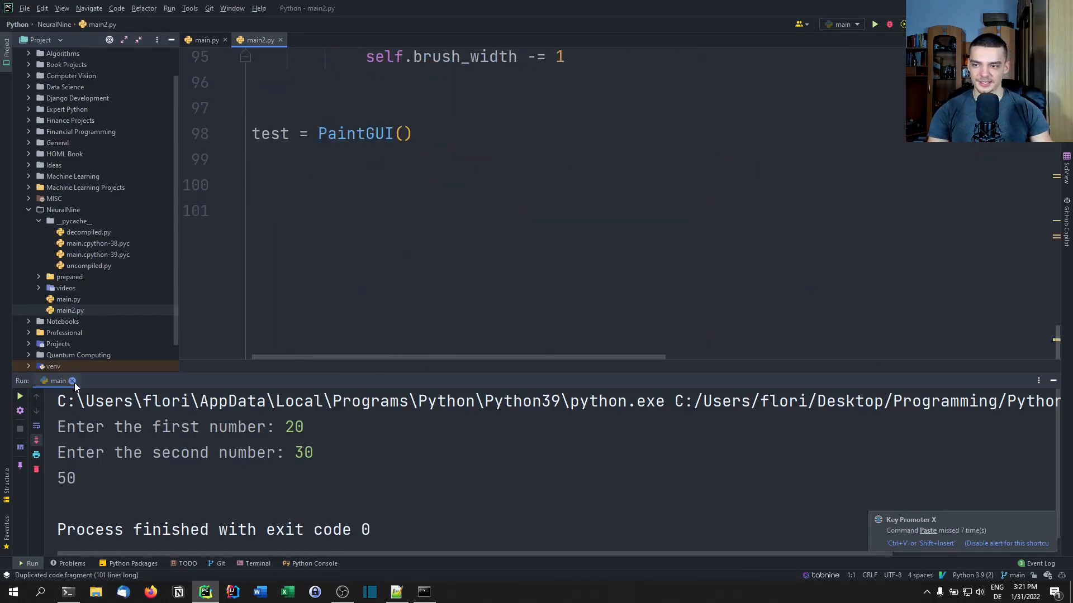
# Step: Run main2.py, draw black and purple strokes in the paint clone, then close it
pyautogui.click(72, 381)
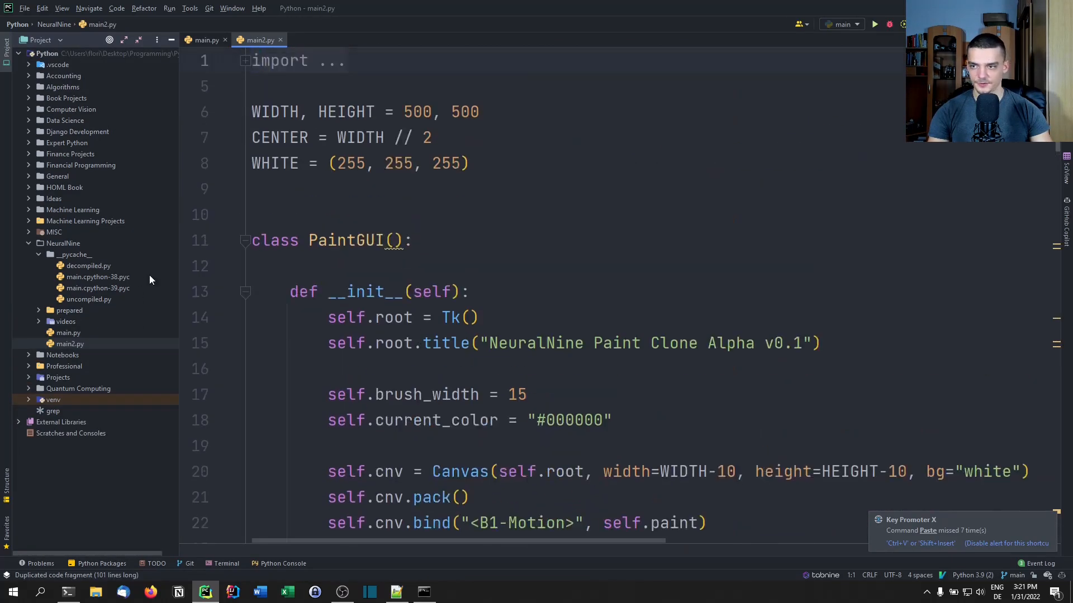
pyautogui.rightClick(68, 343)
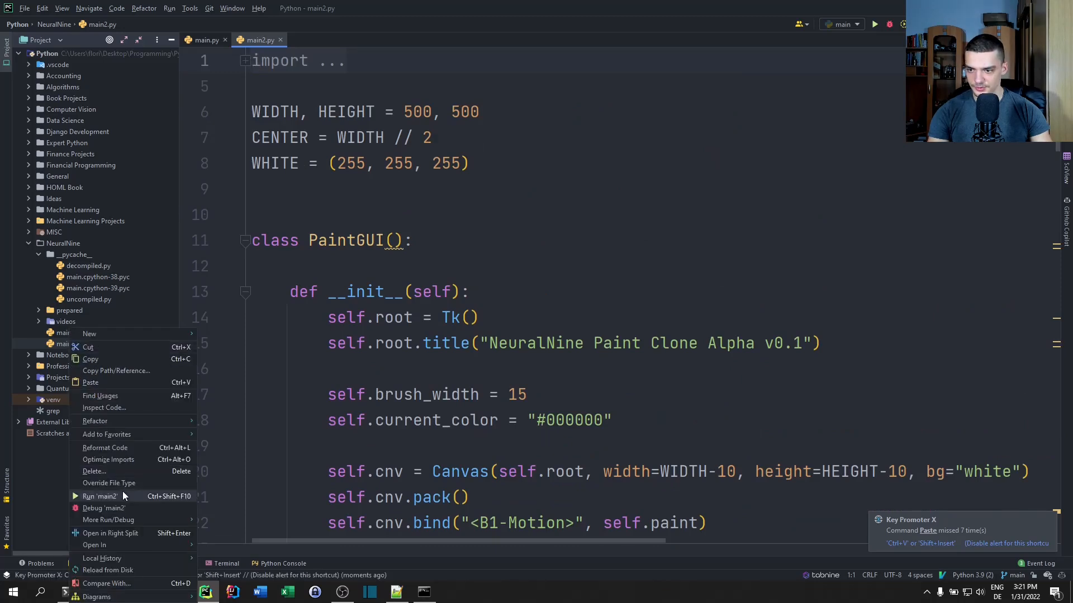
pyautogui.click(101, 496)
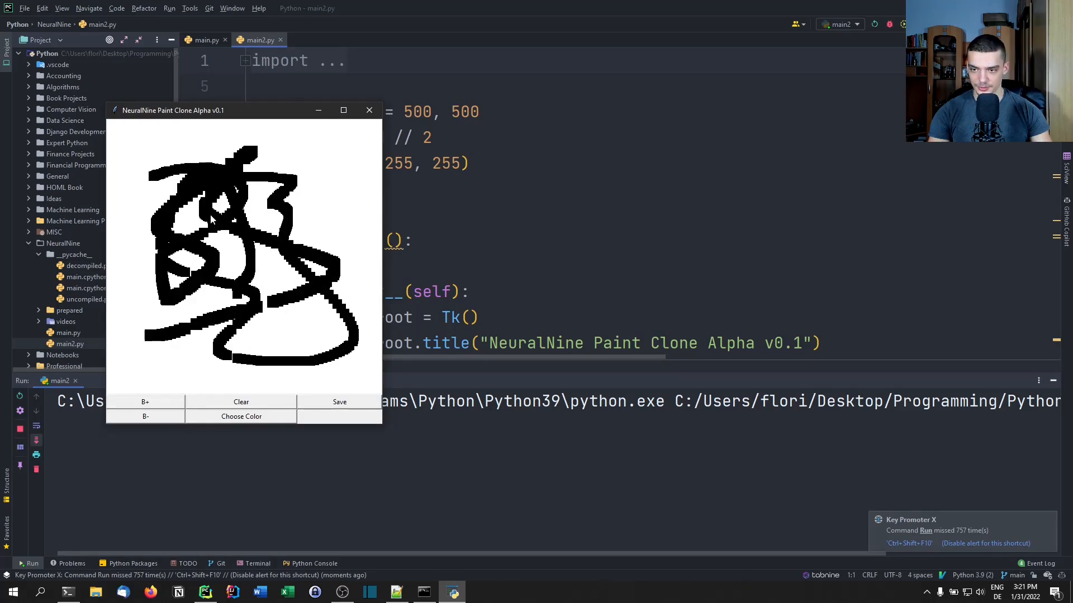
pyautogui.click(240, 416)
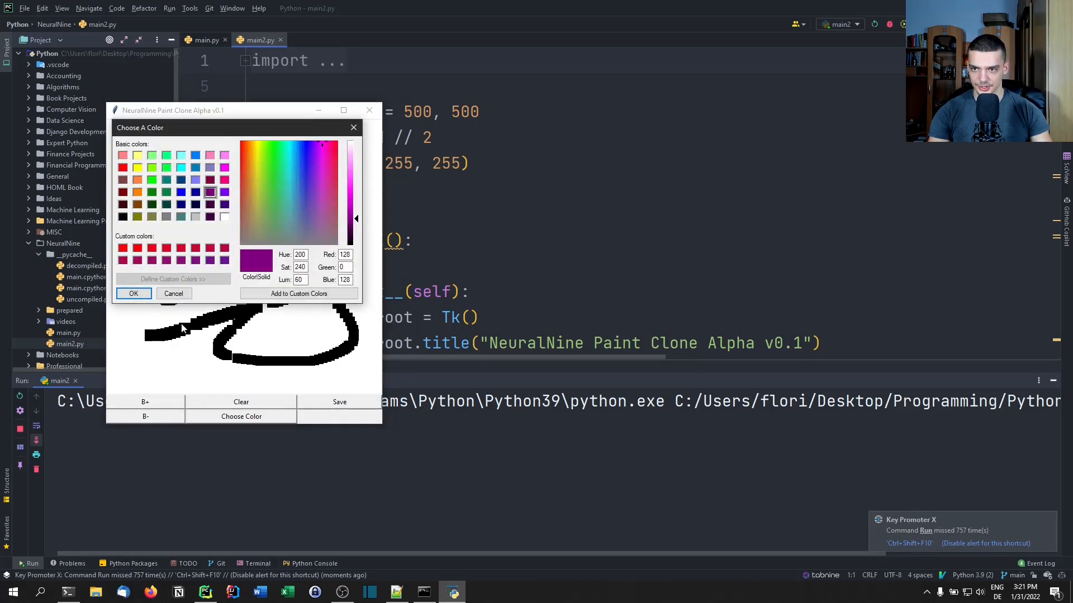
pyautogui.click(133, 293)
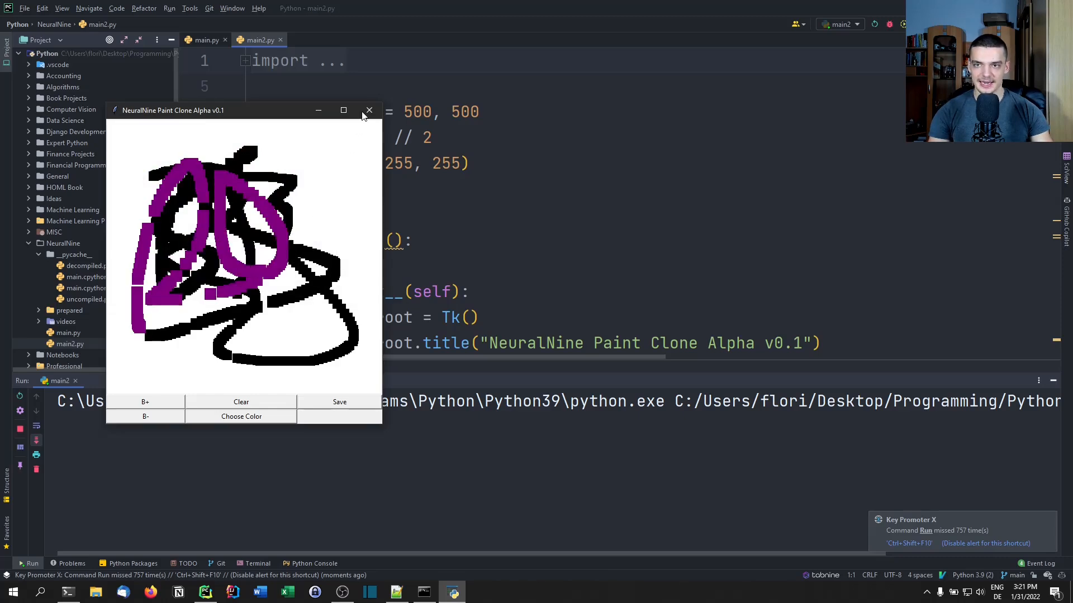
pyautogui.click(369, 110)
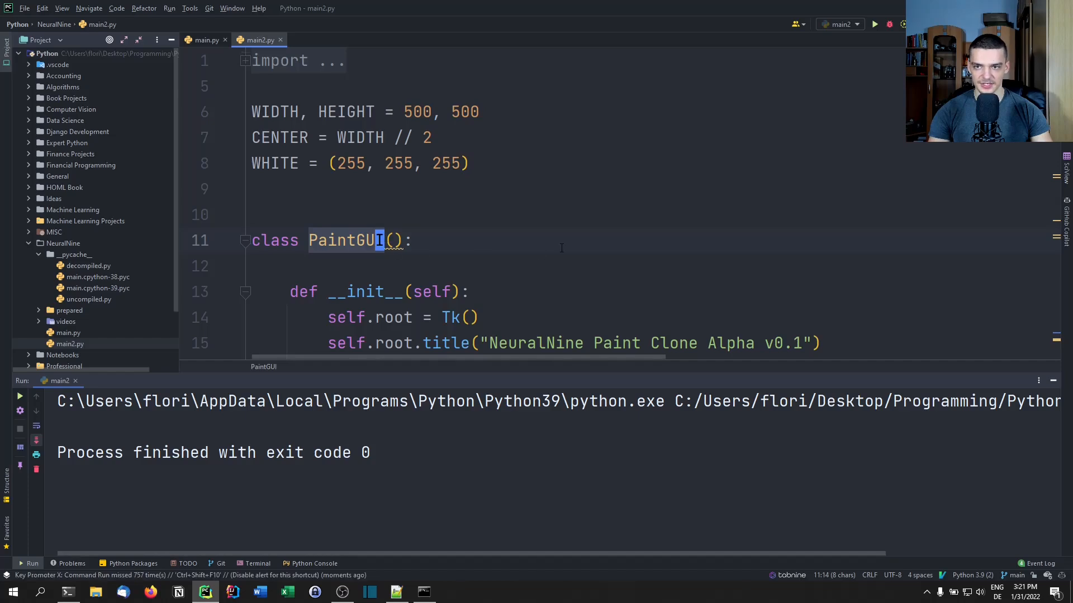
# Step: Compile main2.py with python3 -m py_compile, producing main2.cpython-38.pyc in __pycache__
pyautogui.scroll(-3)
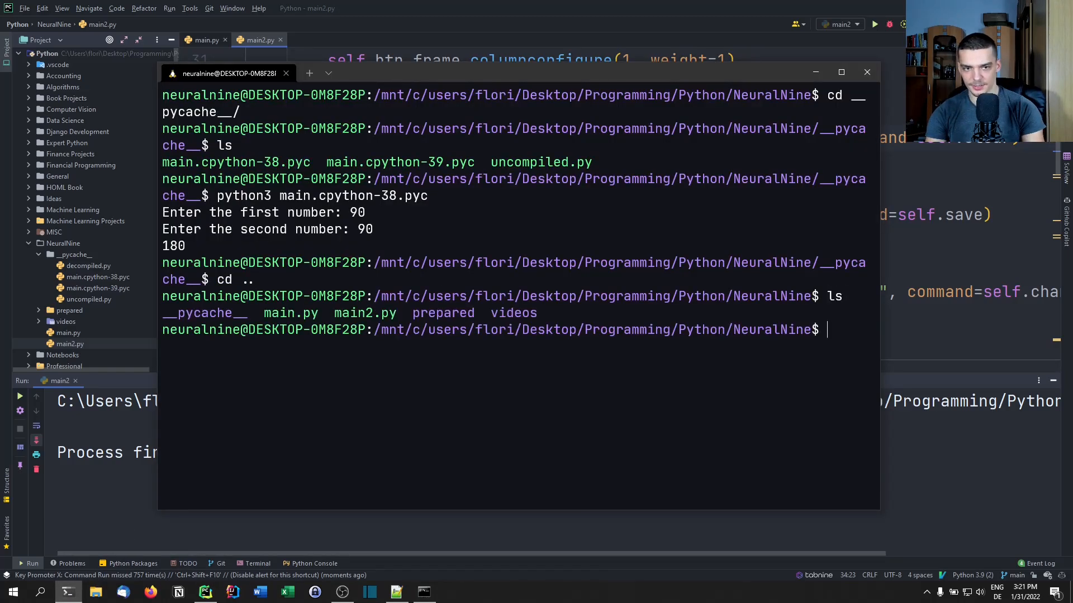
pyautogui.write('p')
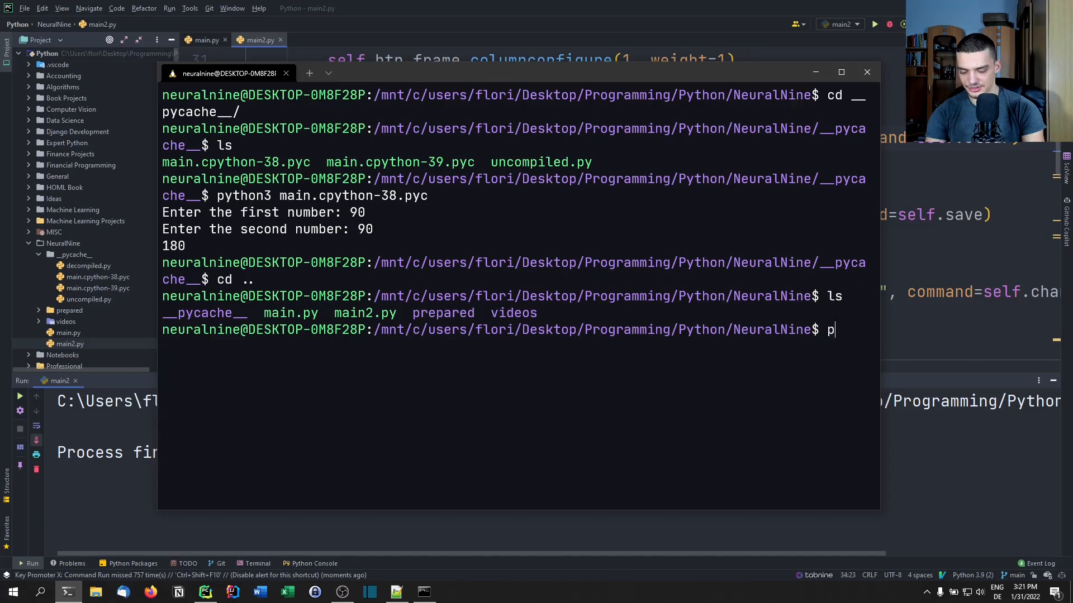
pyautogui.write('ython3 -m')
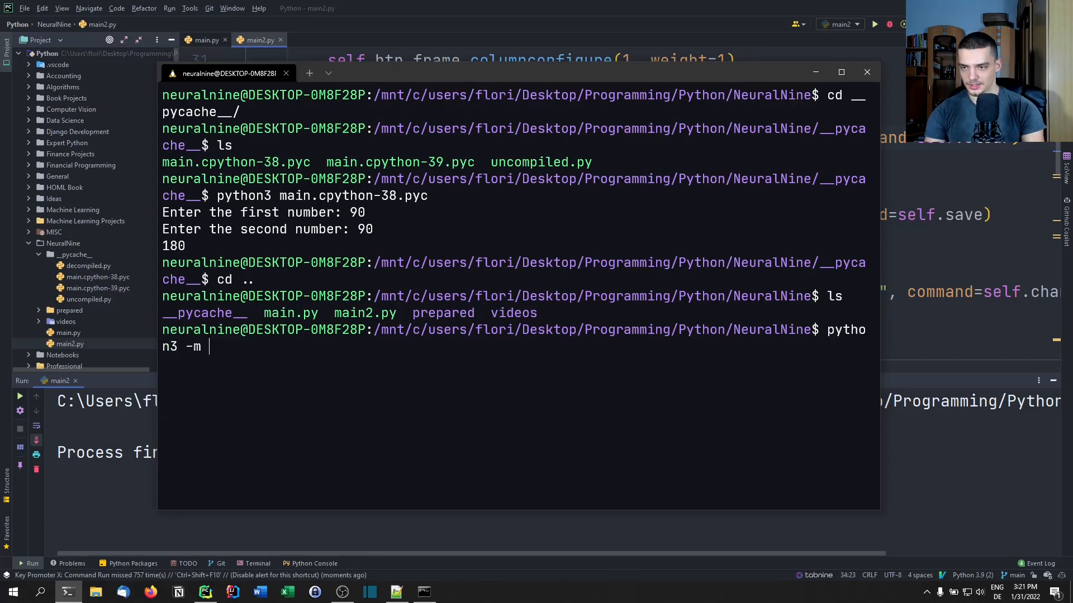
pyautogui.write('py_com')
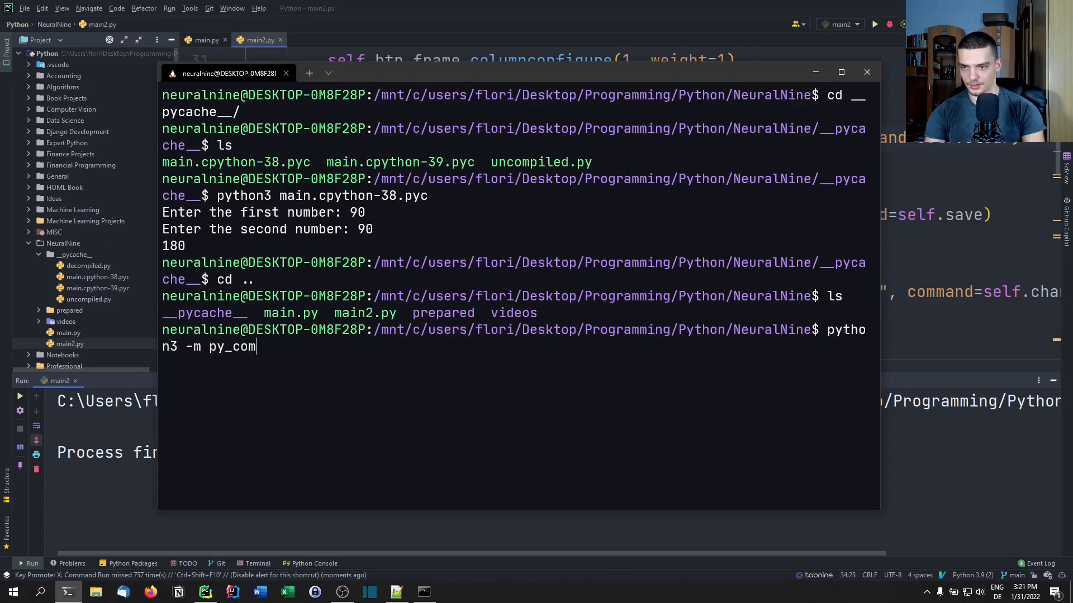
pyautogui.write('pile main2.py')
pyautogui.write('cd __pycache__/')
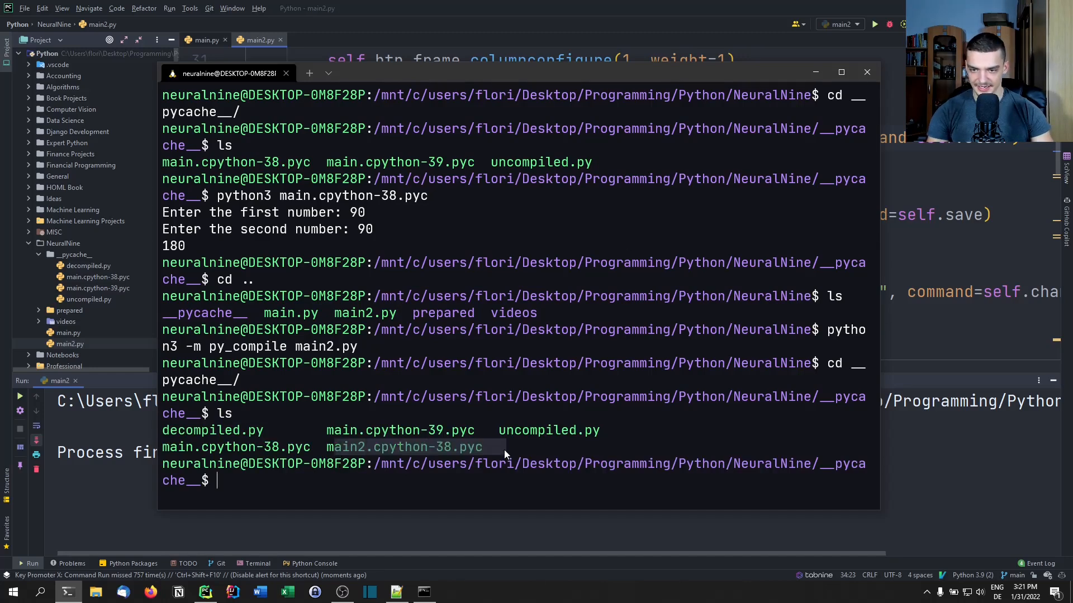
pyautogui.click(424, 591)
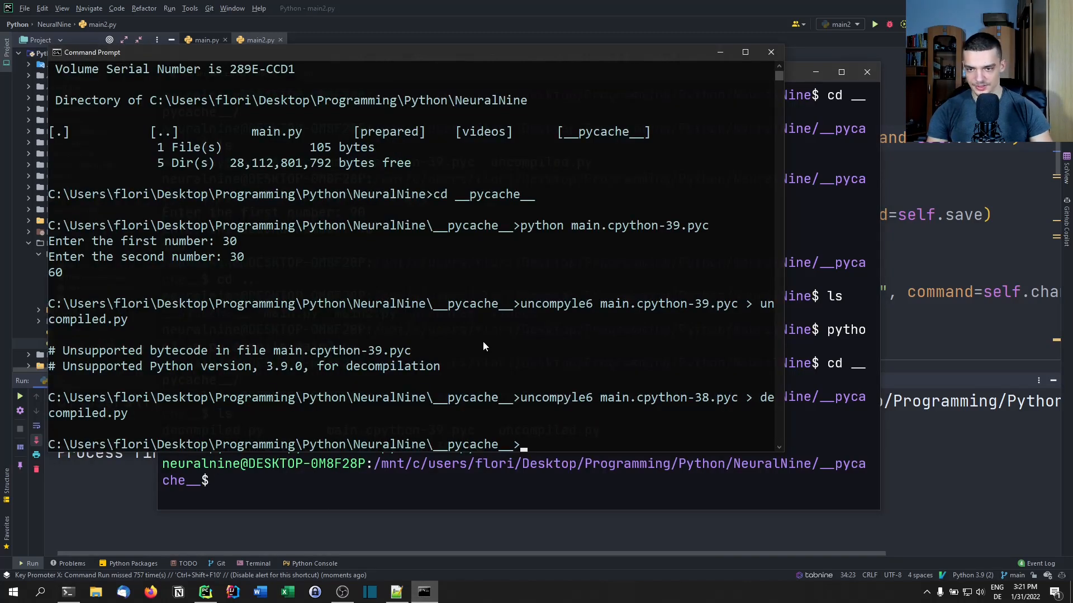
# Step: Run the .pyc files with python, getting a 'Bad magic number' RuntimeError
pyautogui.write('pyth')
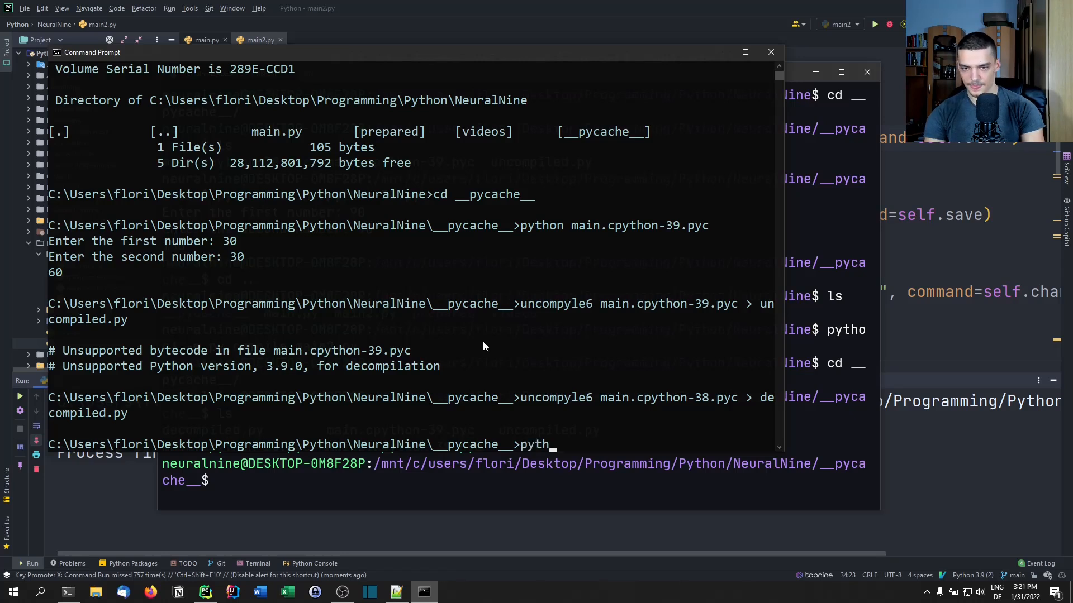
pyautogui.write('on')
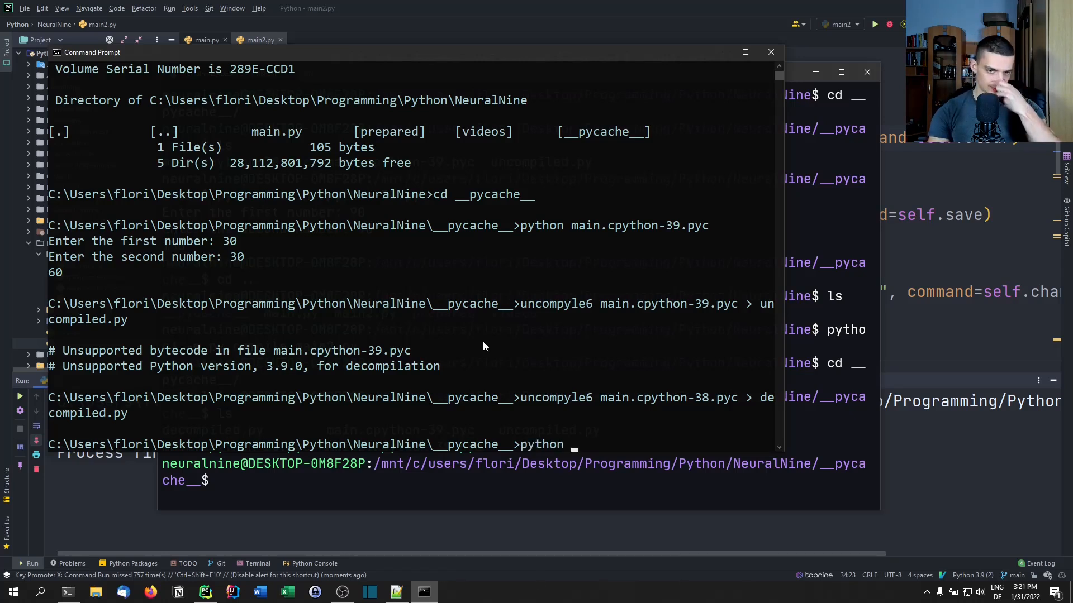
pyautogui.write('m')
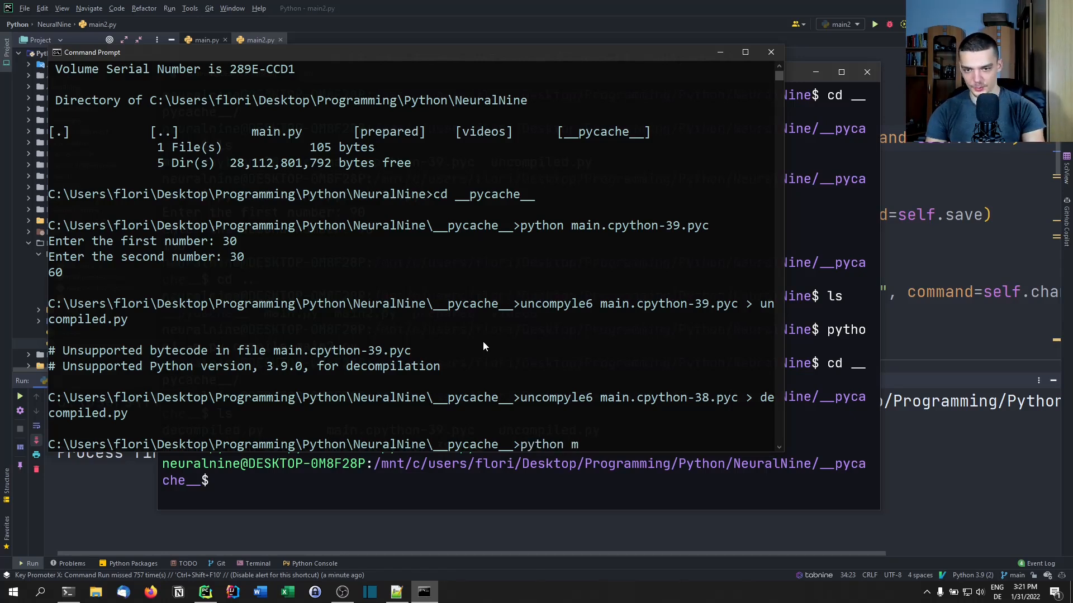
pyautogui.write('ain.cpython-38.pyc')
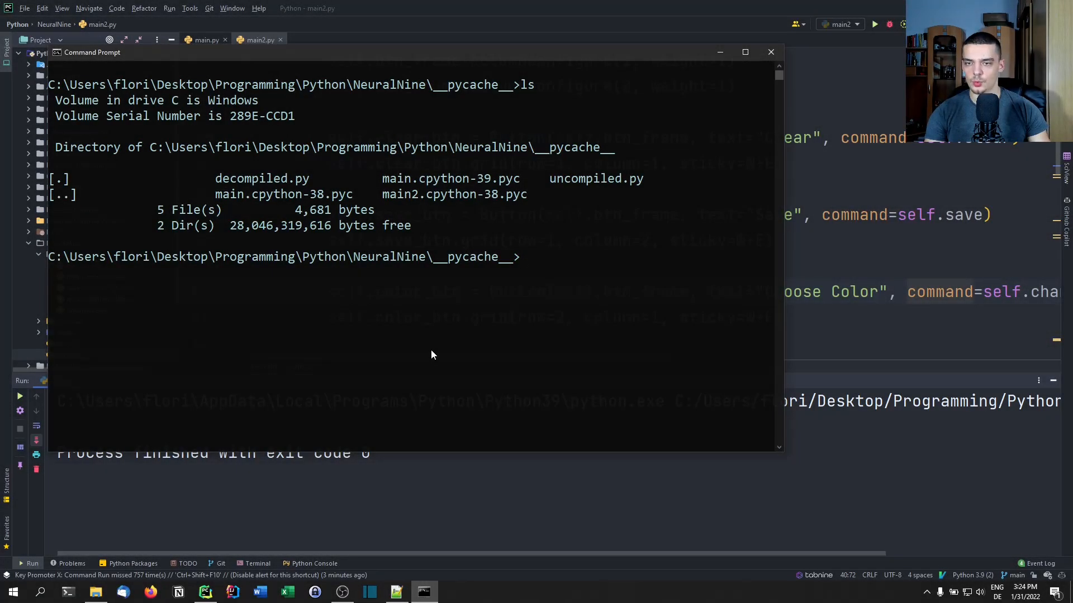
pyautogui.write('python')
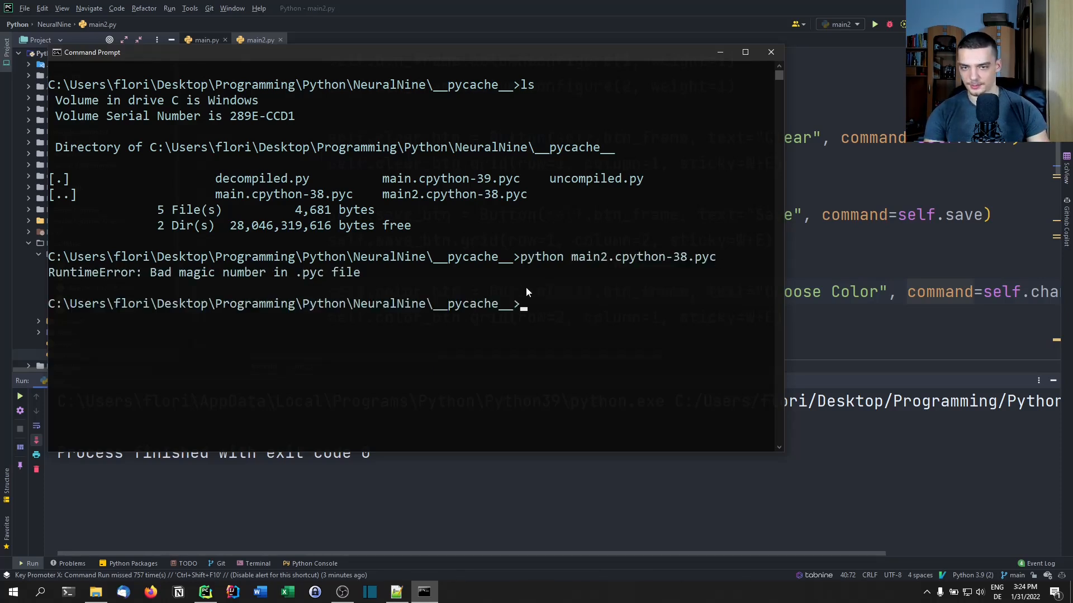
pyautogui.write('main2.cpython-38.pyc')
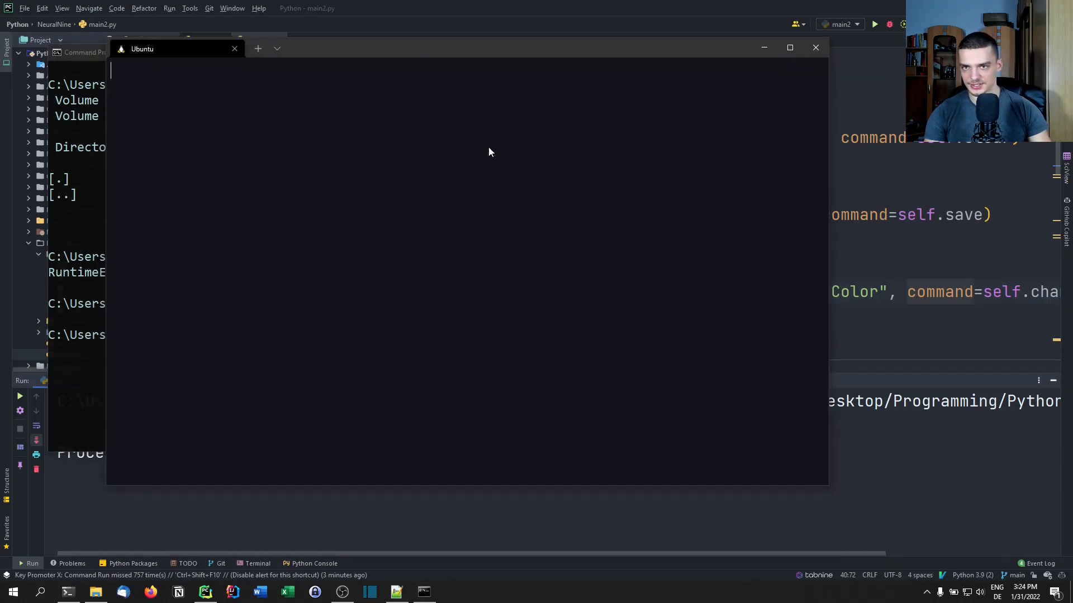
# Step: Open main2.cpython-38.pyc from __pycache__ in vim to view its binary bytecode
pyautogui.write('ne')
pyautogui.write('cd')
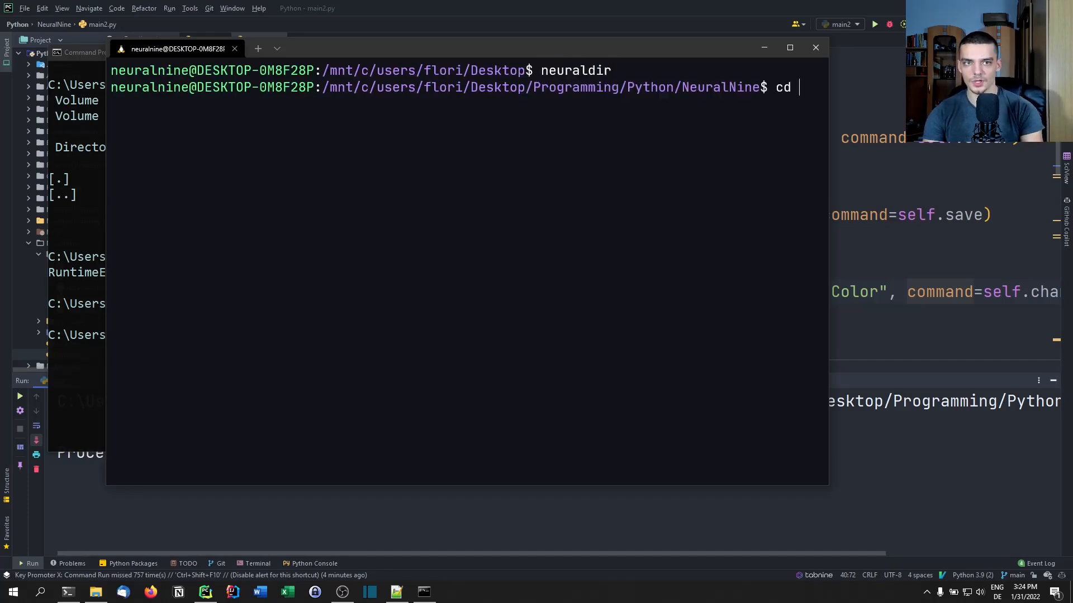
pyautogui.press('Return')
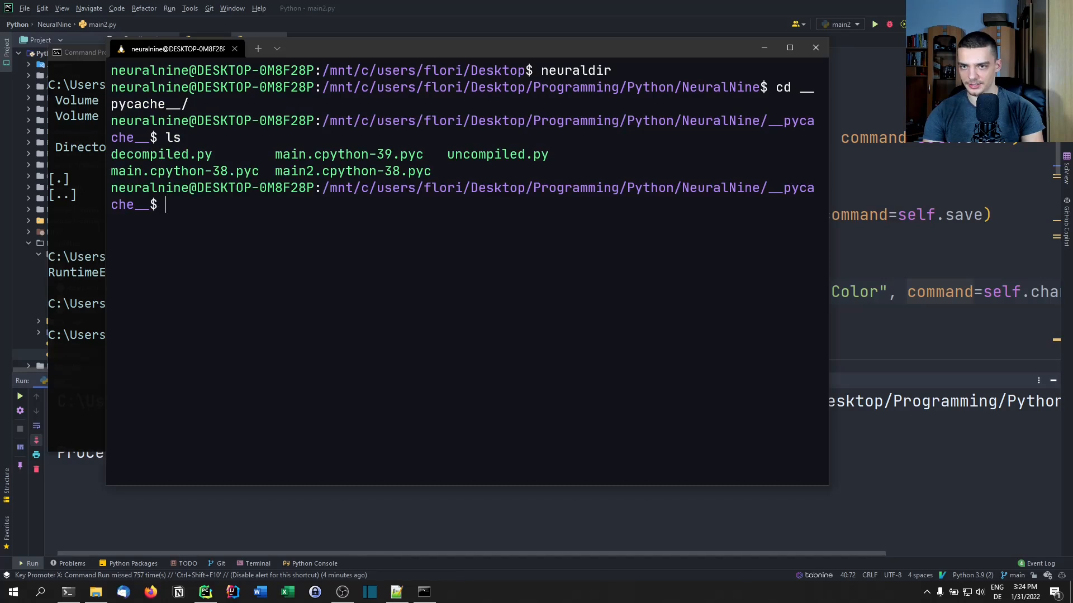
pyautogui.write('nv')
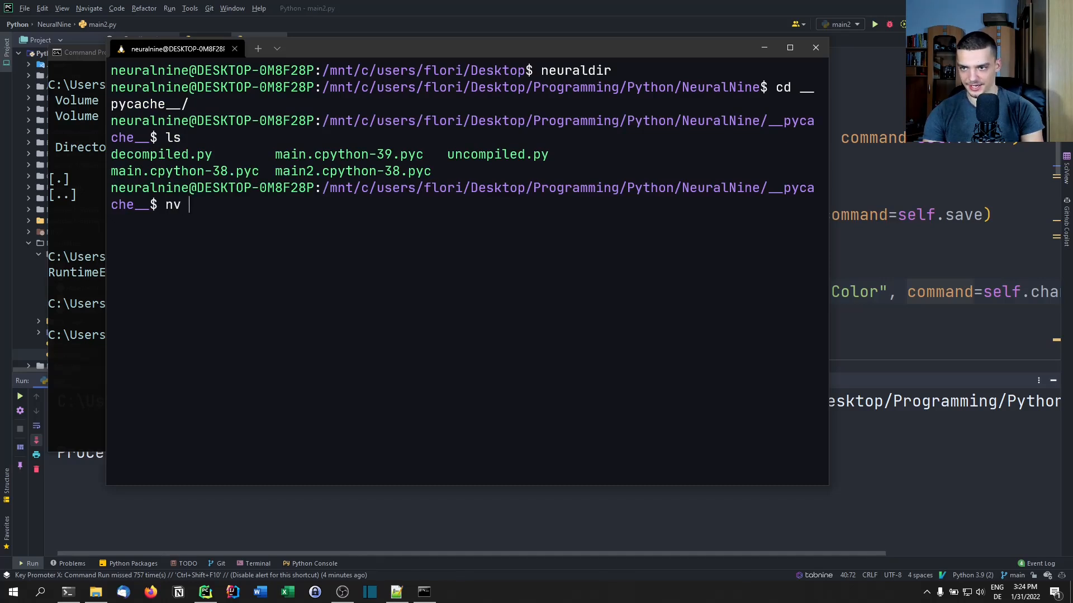
pyautogui.press('Return')
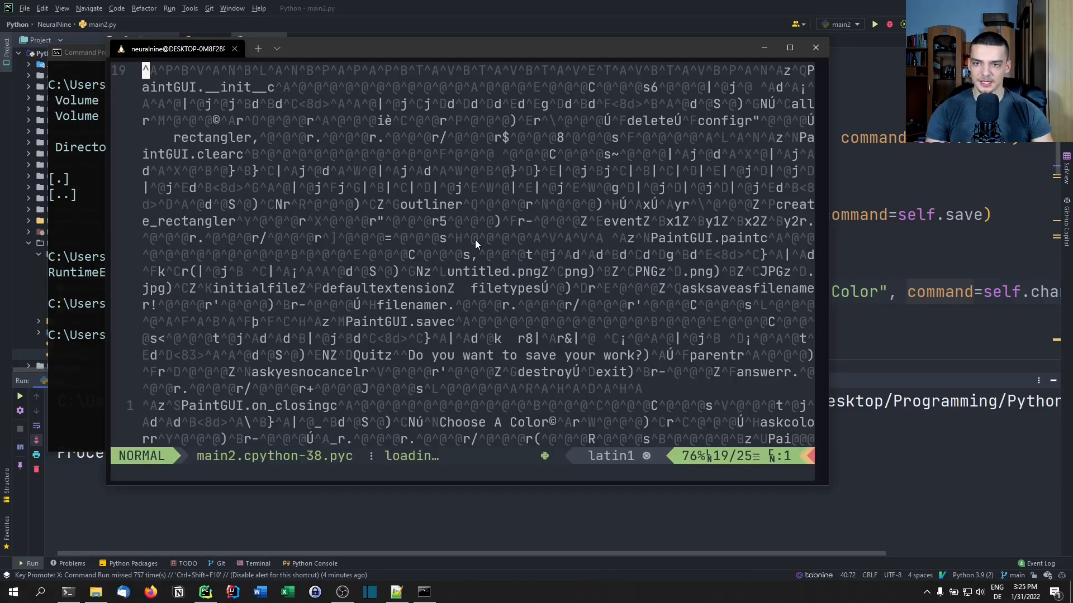
pyautogui.scroll(3)
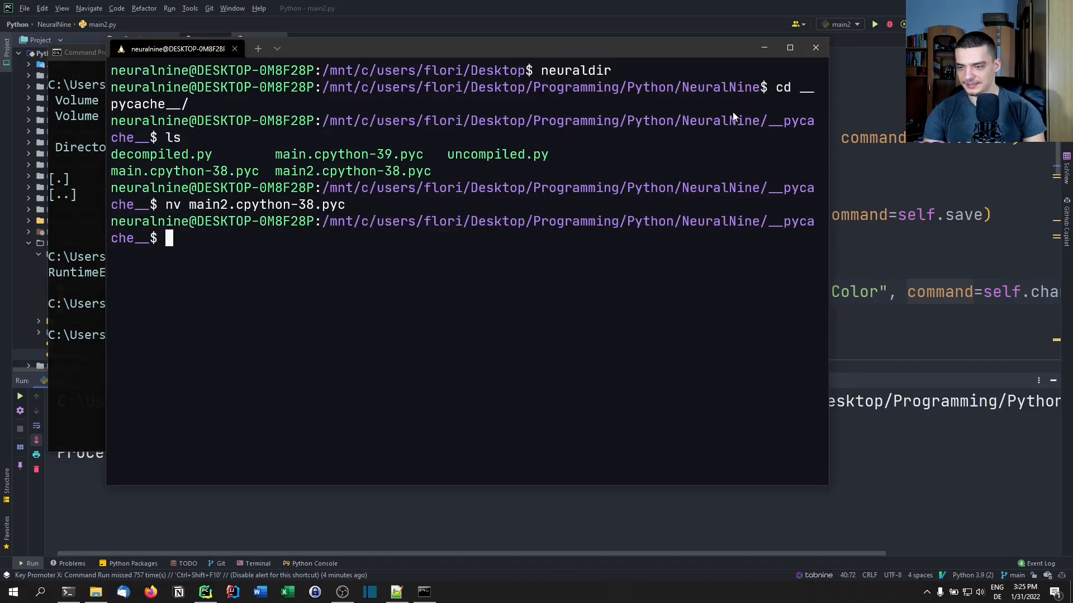
pyautogui.moveTo(30, 264)
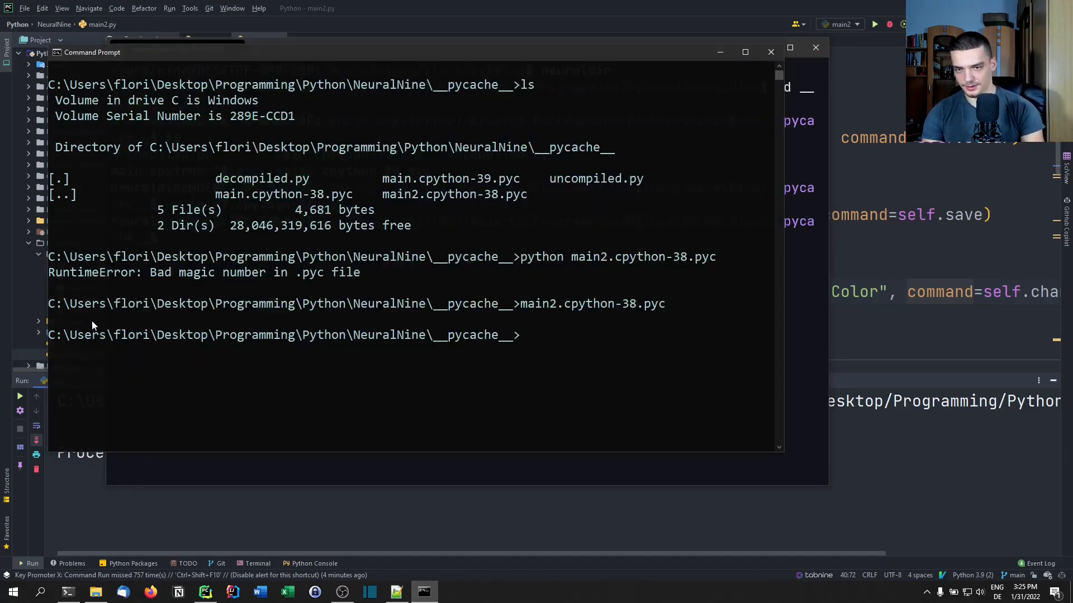
# Step: Run uncompyle6 on main2.cpython-38.pyc, writing the output to paintclonedecompiled.py
pyautogui.write('uncompyl')
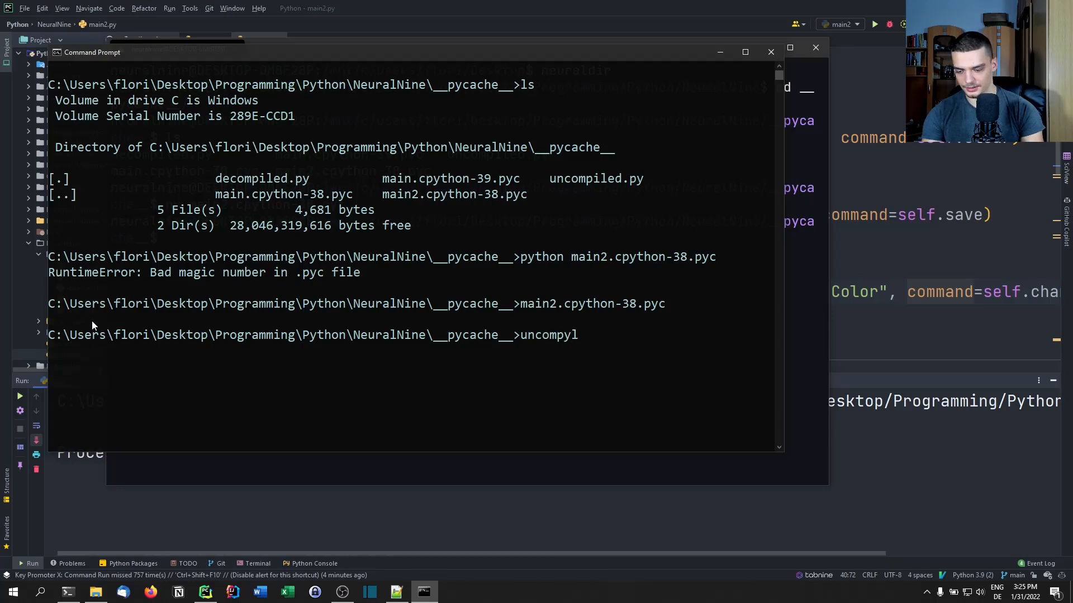
pyautogui.write('e6 main2.cpython-38.pyc >')
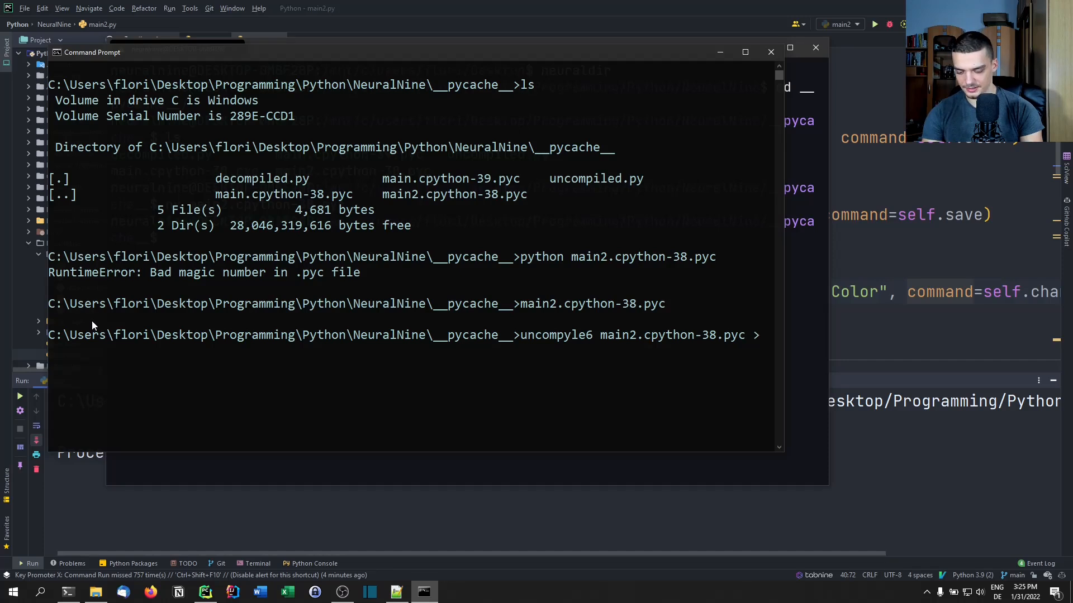
pyautogui.write('paintclonedecompiled.py')
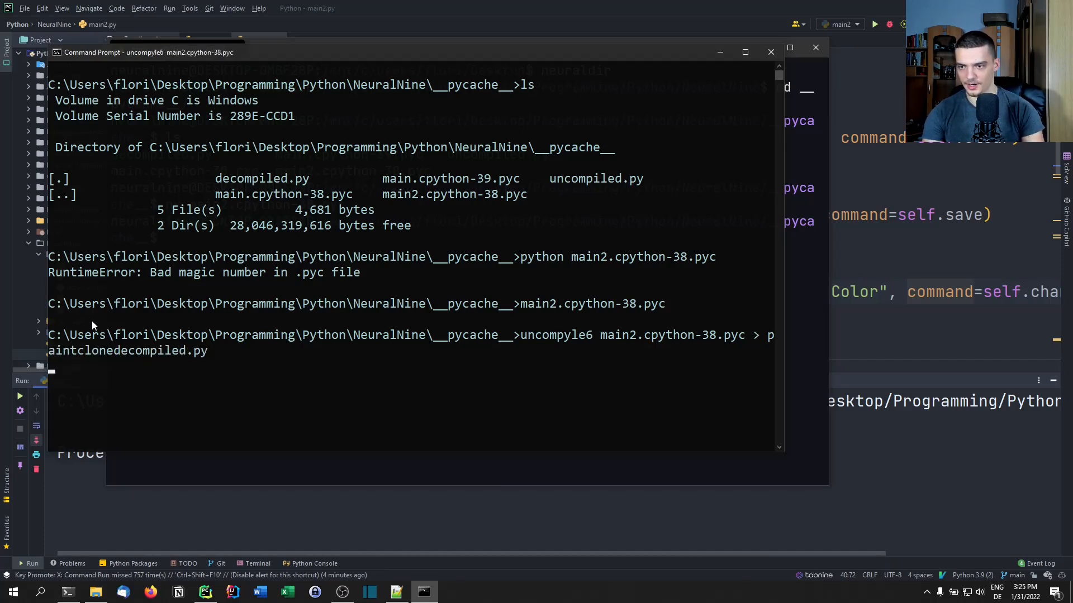
pyautogui.press('Return')
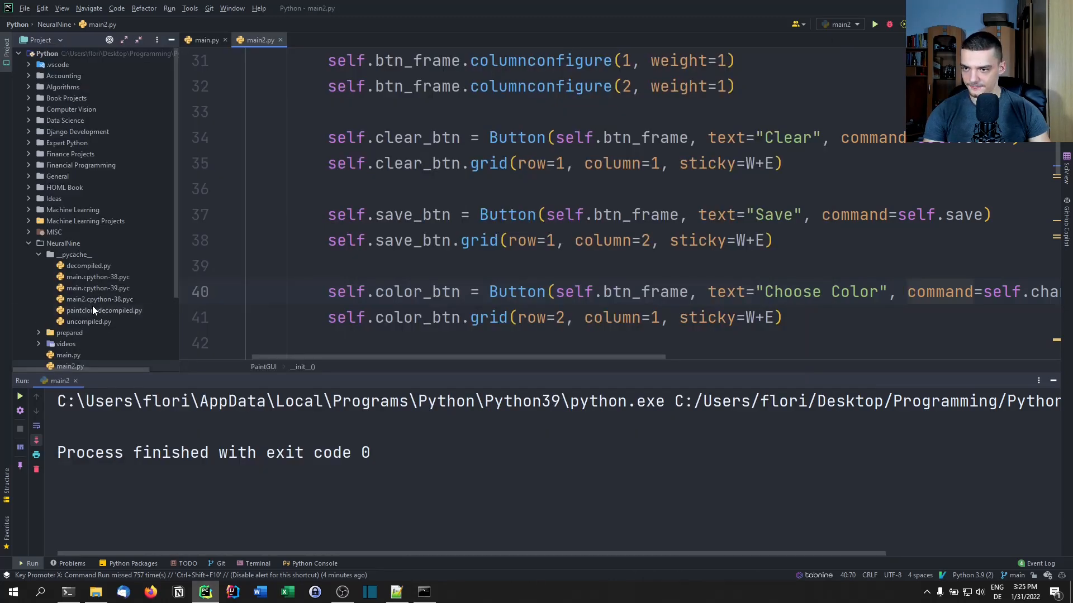
# Step: Scroll through paintclonedecompiled.py, then close it and main2.py
pyautogui.doubleClick(104, 310)
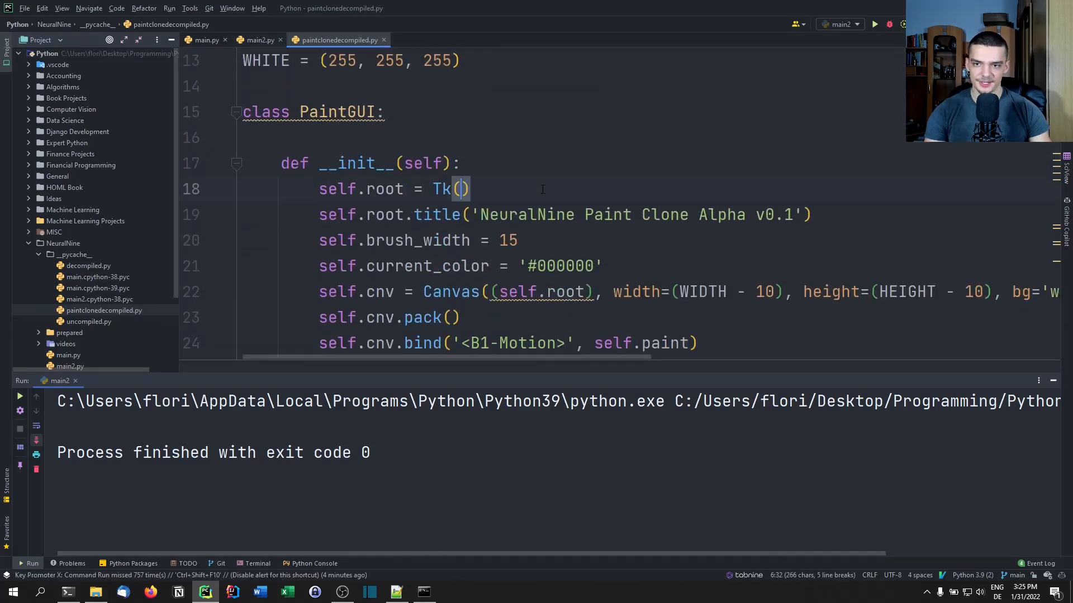
pyautogui.scroll(-3)
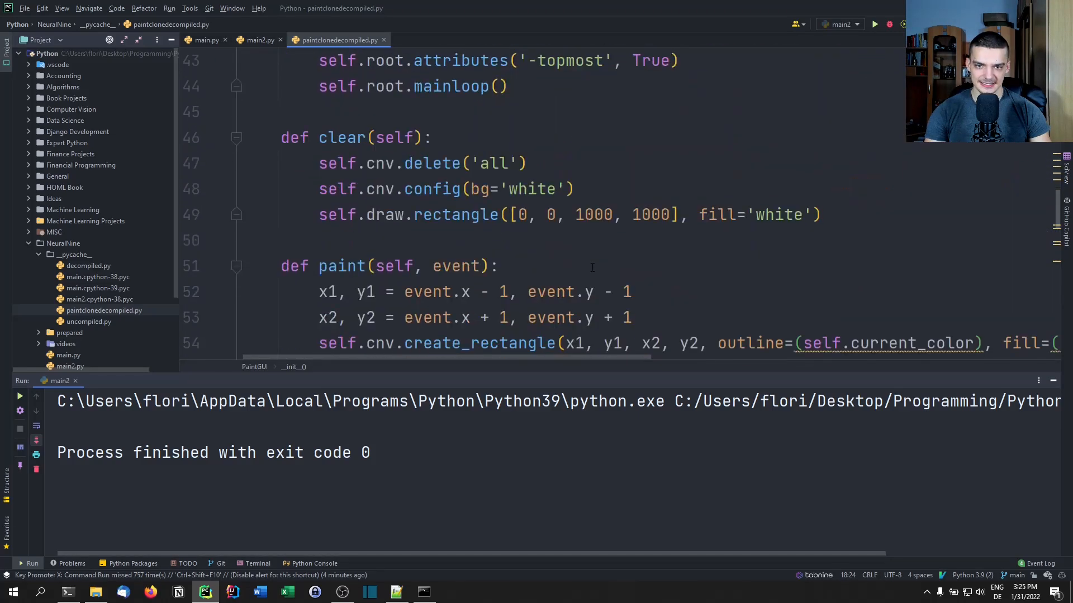
pyautogui.scroll(-3)
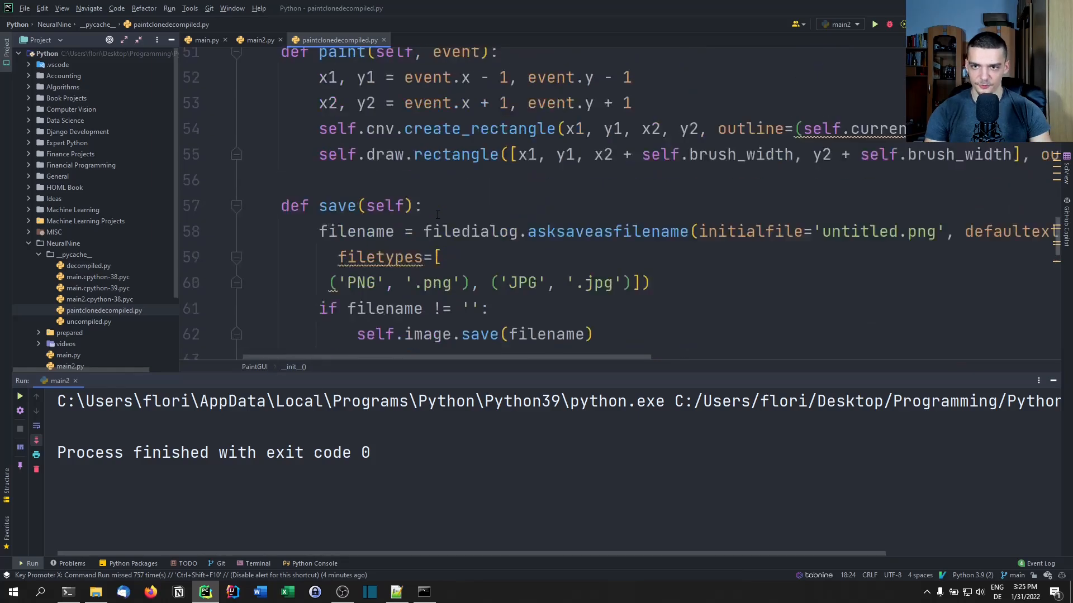
pyautogui.scroll(3)
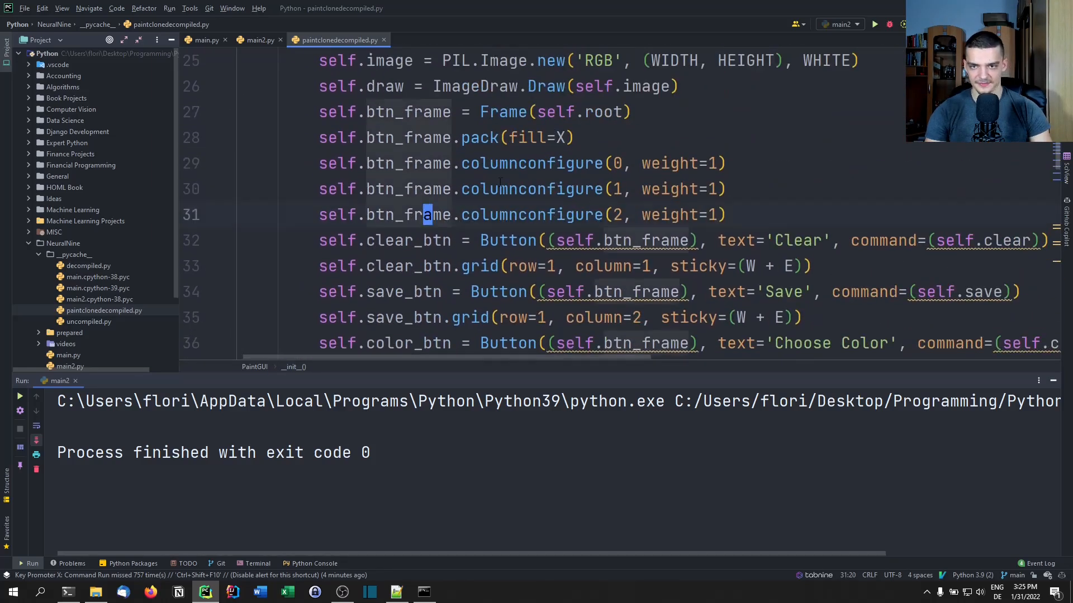
pyautogui.scroll(3)
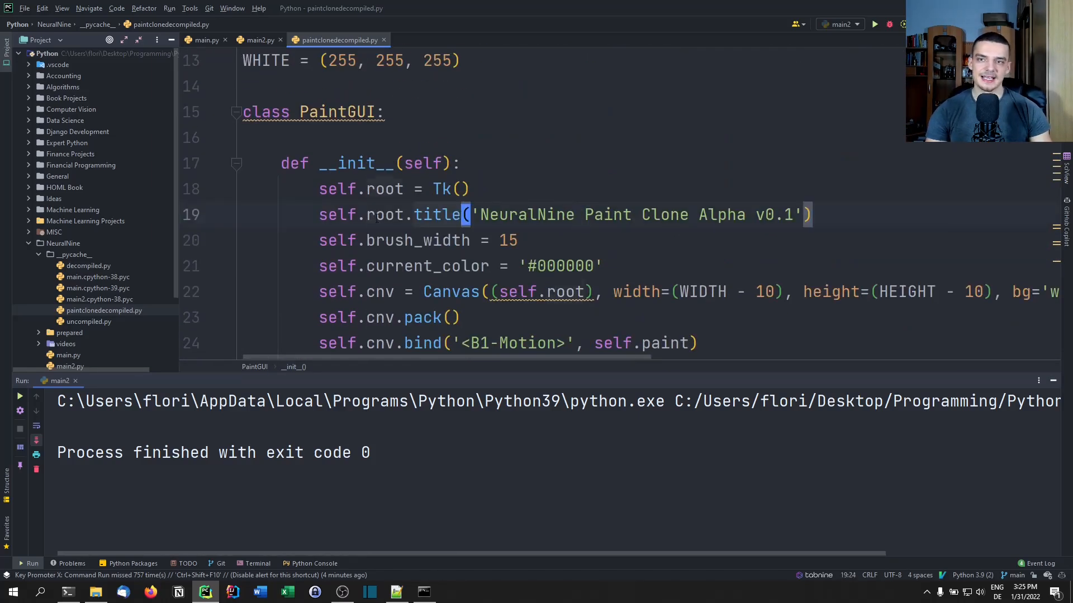
pyautogui.moveTo(384, 39)
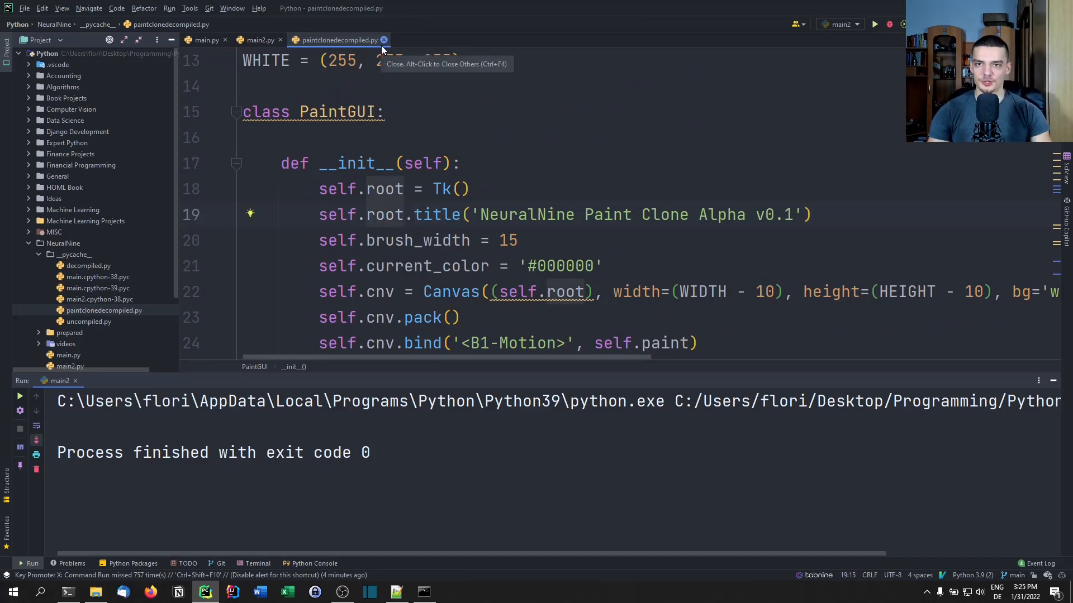
pyautogui.click(384, 40)
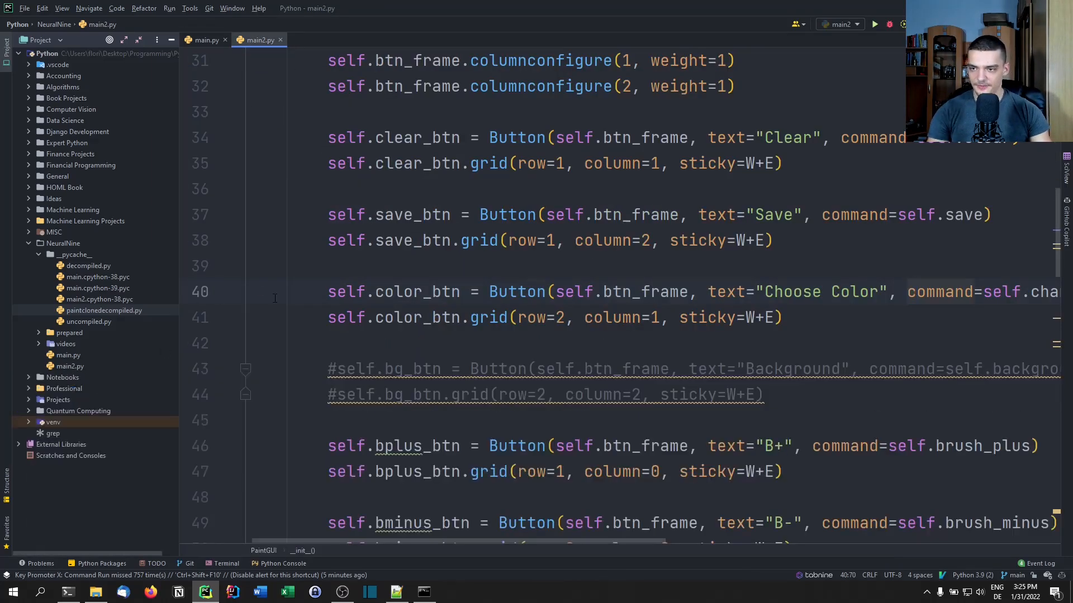
pyautogui.click(205, 40)
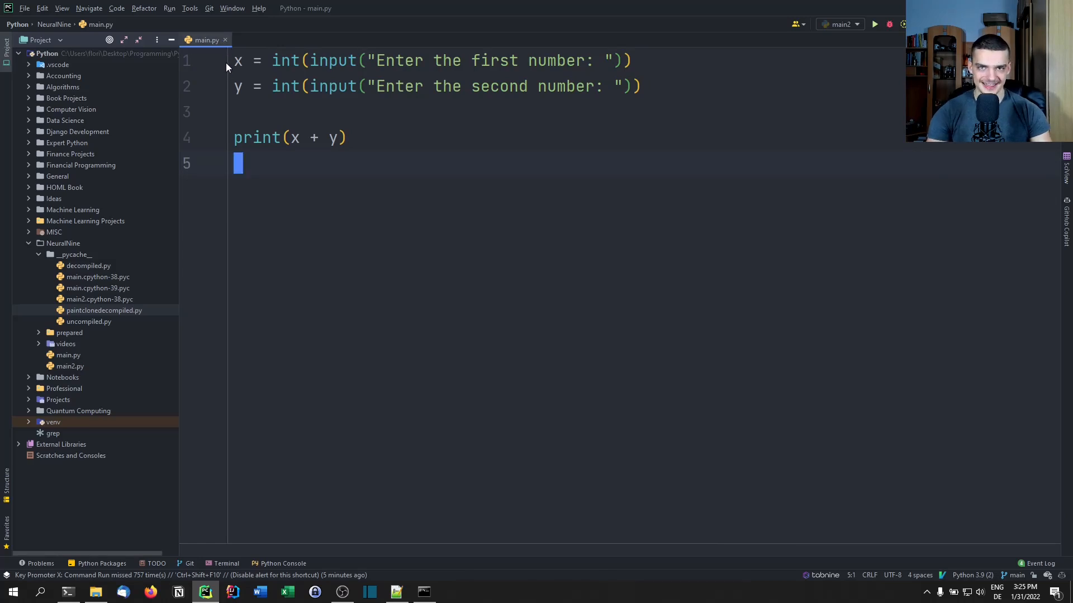
pyautogui.moveTo(144, 312)
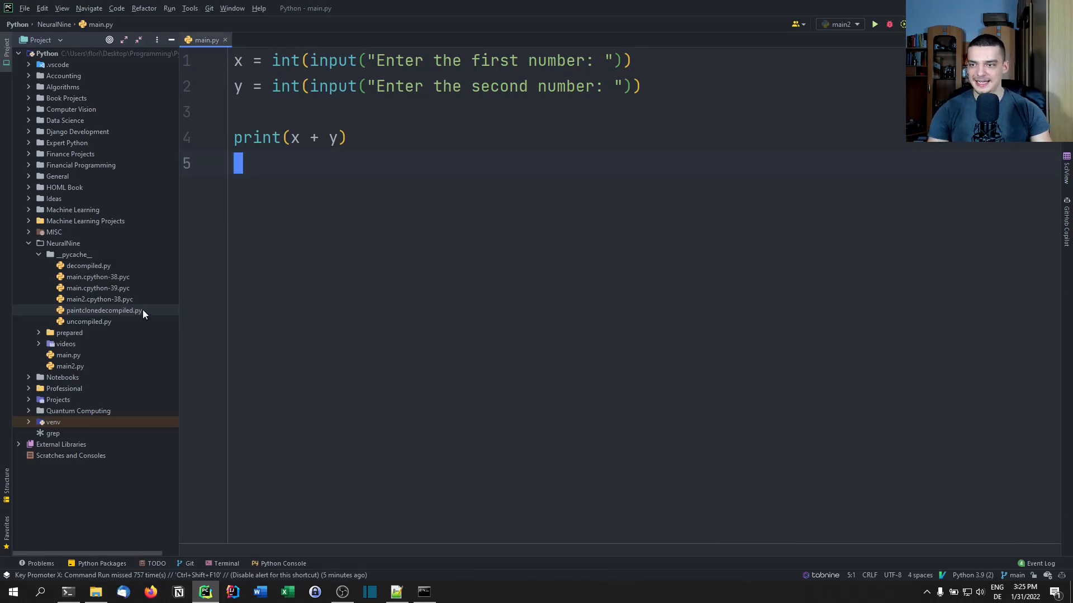